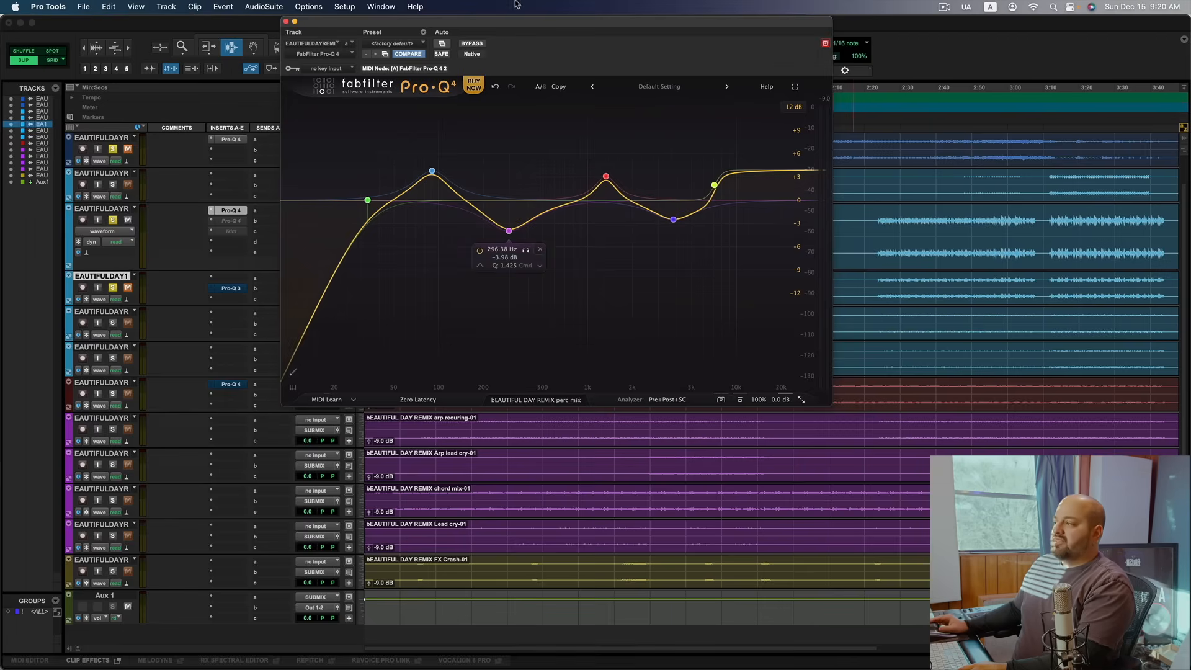
Step: Audition the existing bands, including the 7 kHz high shelf and 106 Hz boost, then reset the curve to flat
click(471, 44)
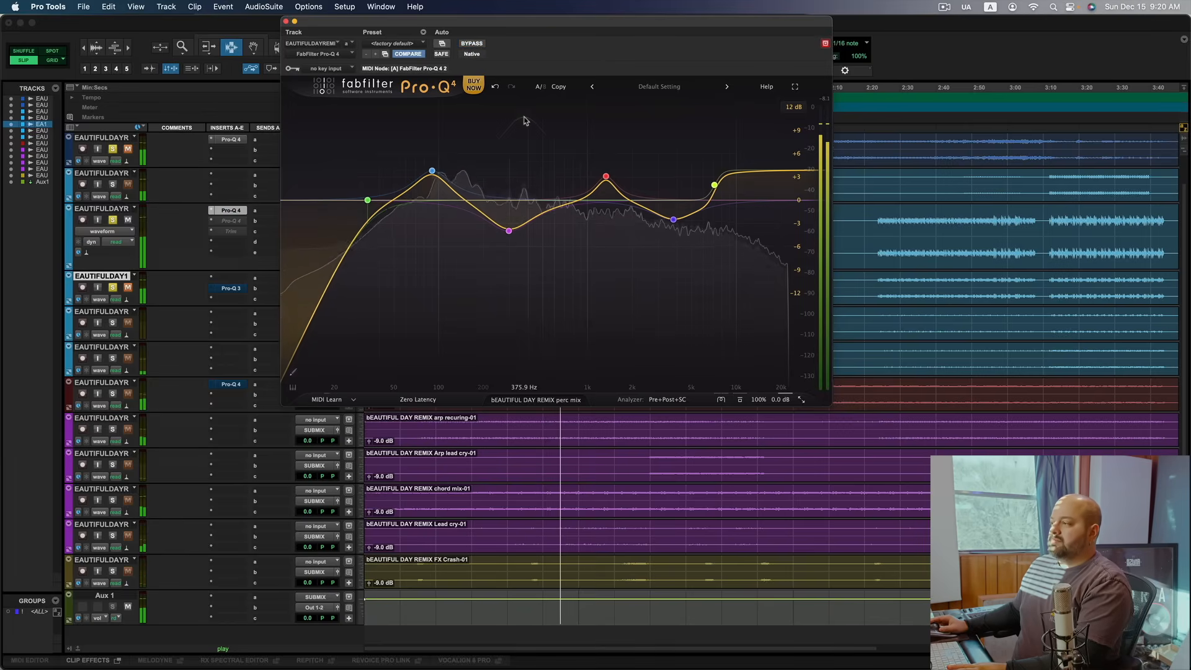
click(432, 170)
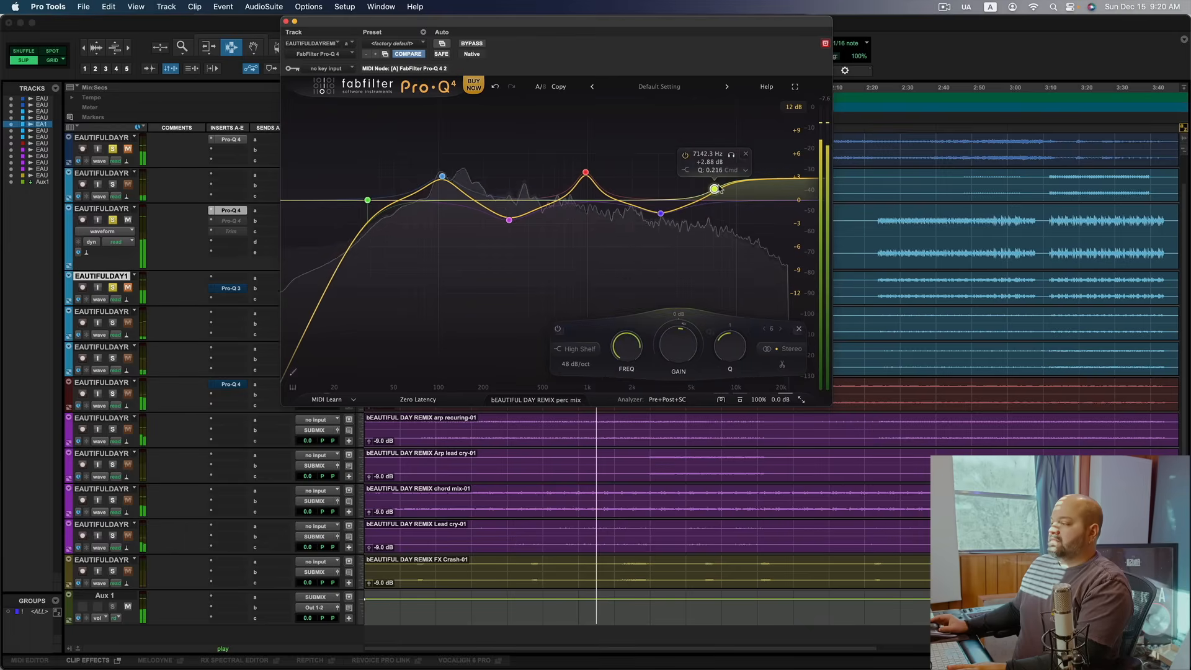
click(585, 173)
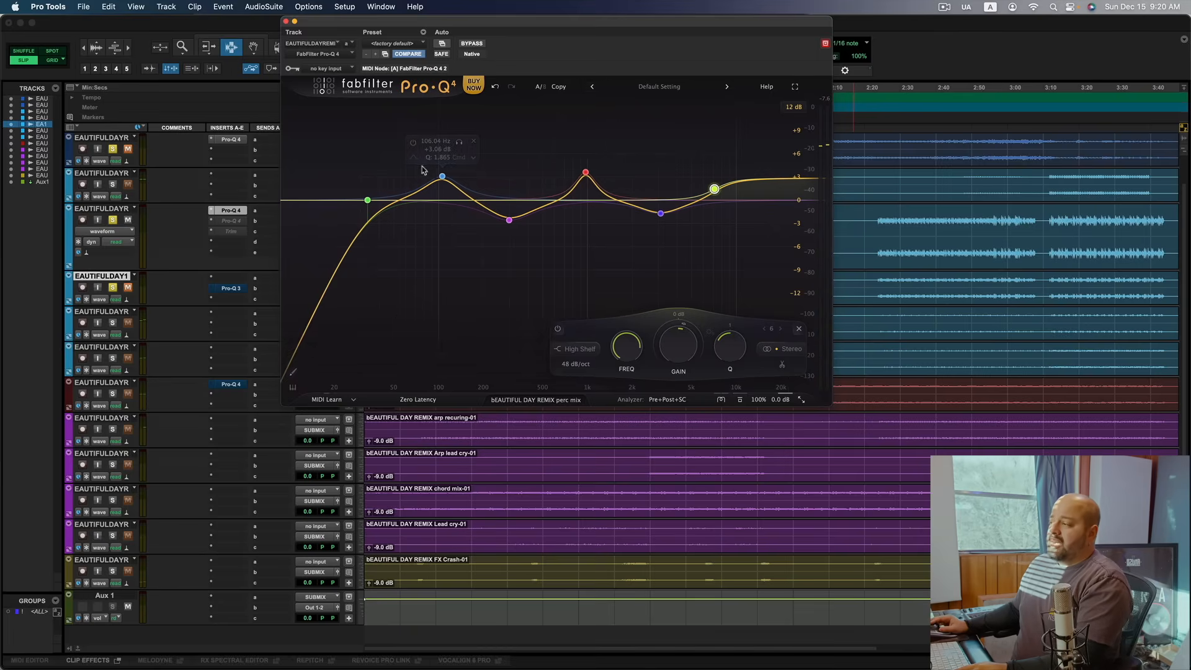
click(443, 177)
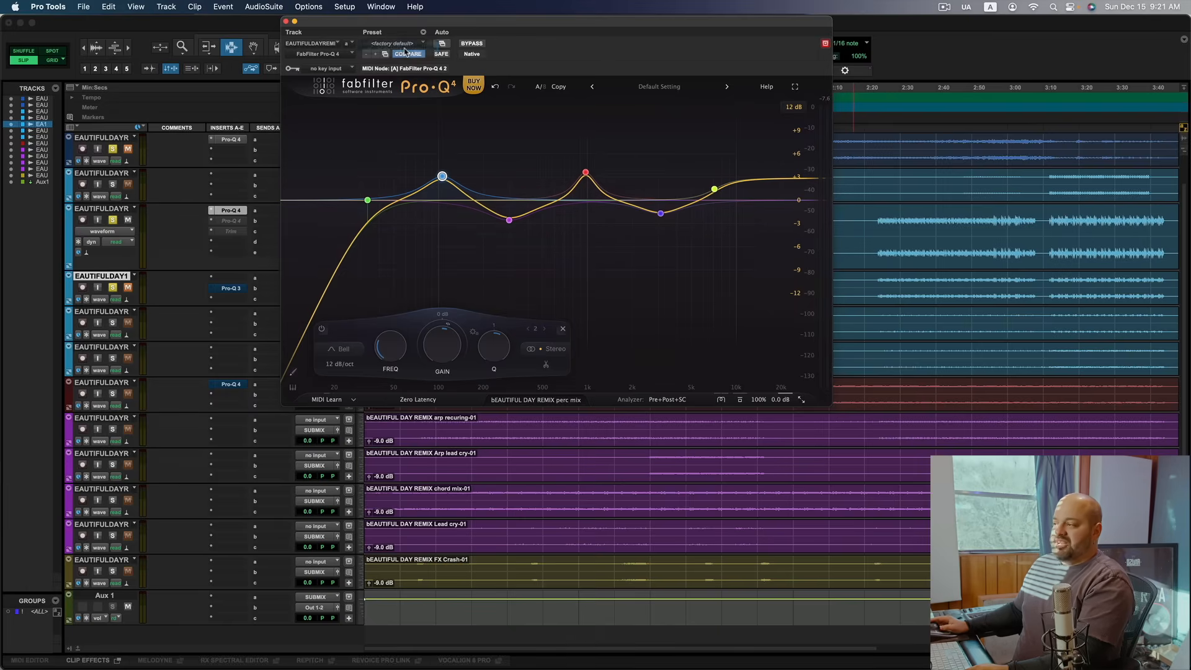
click(409, 54)
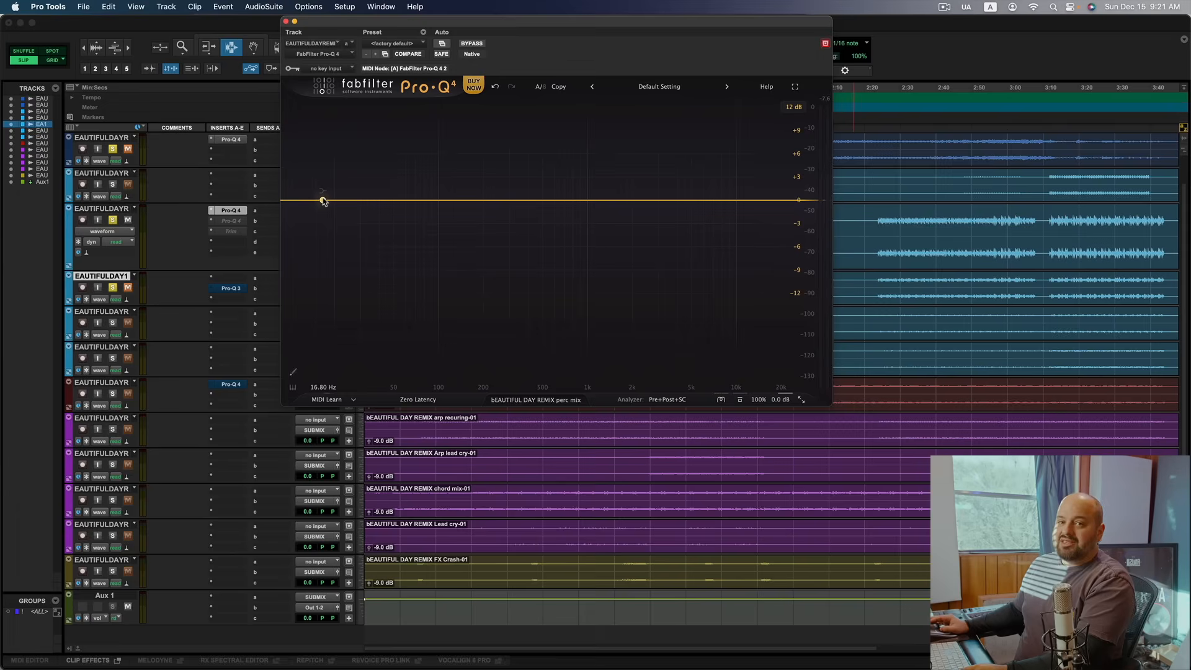
Step: Probe the flat curve at the lowest and highest frequencies without adding bands
drag(322, 200, 310, 200)
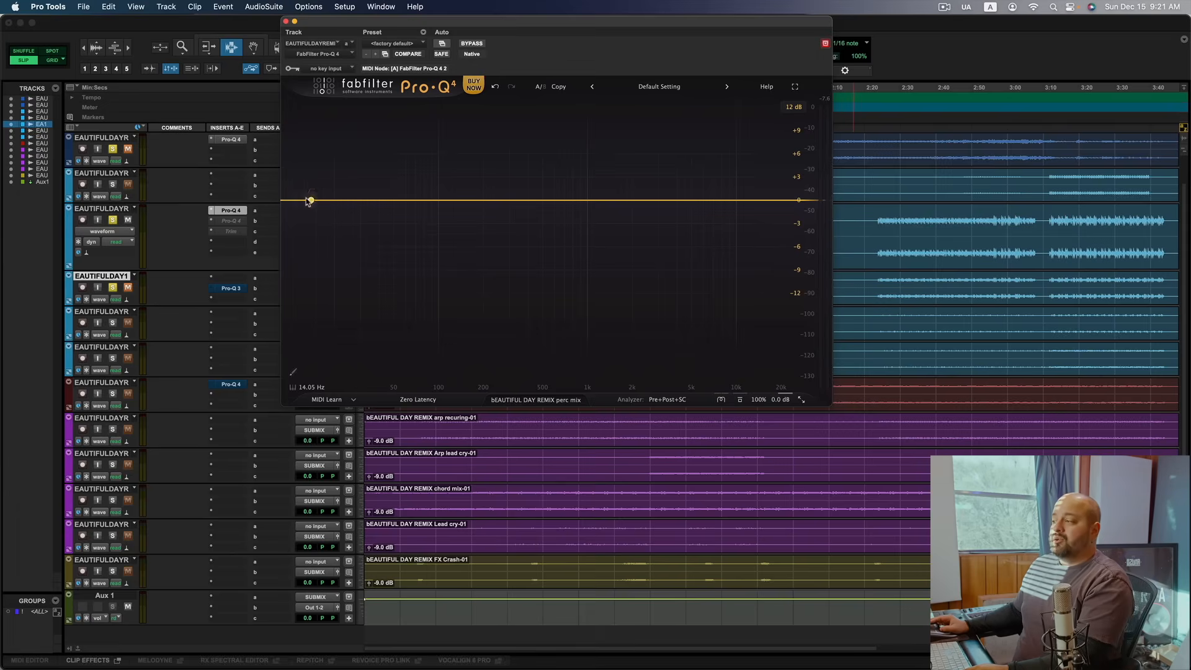
drag(309, 200, 304, 202)
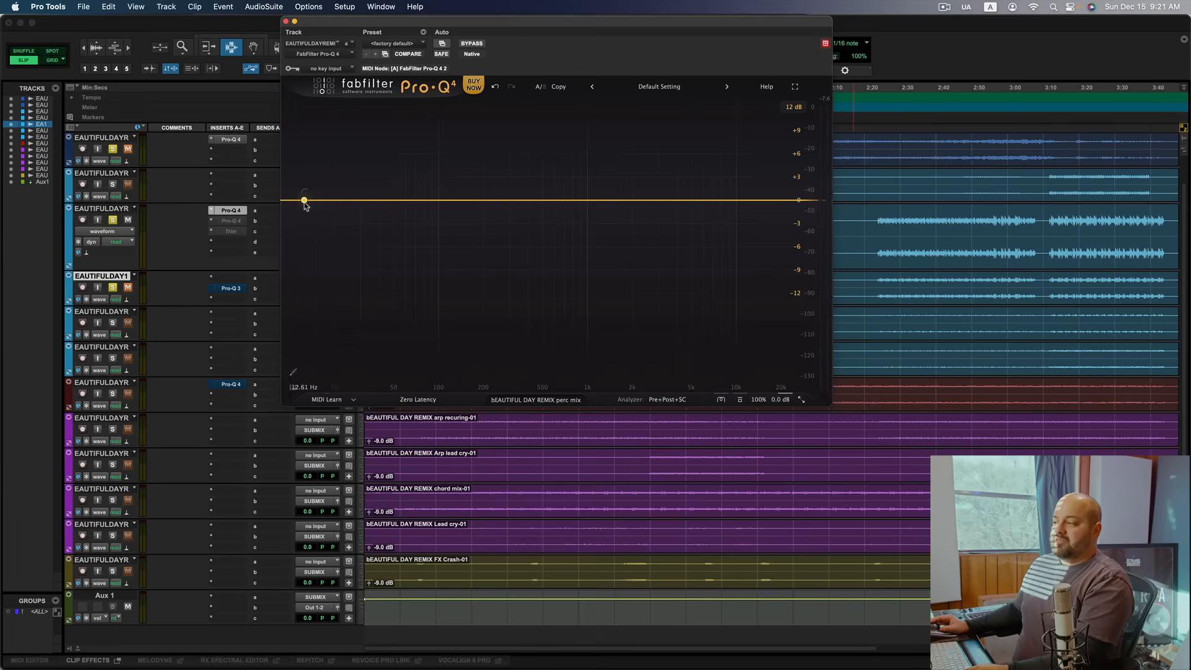
drag(304, 200, 291, 200)
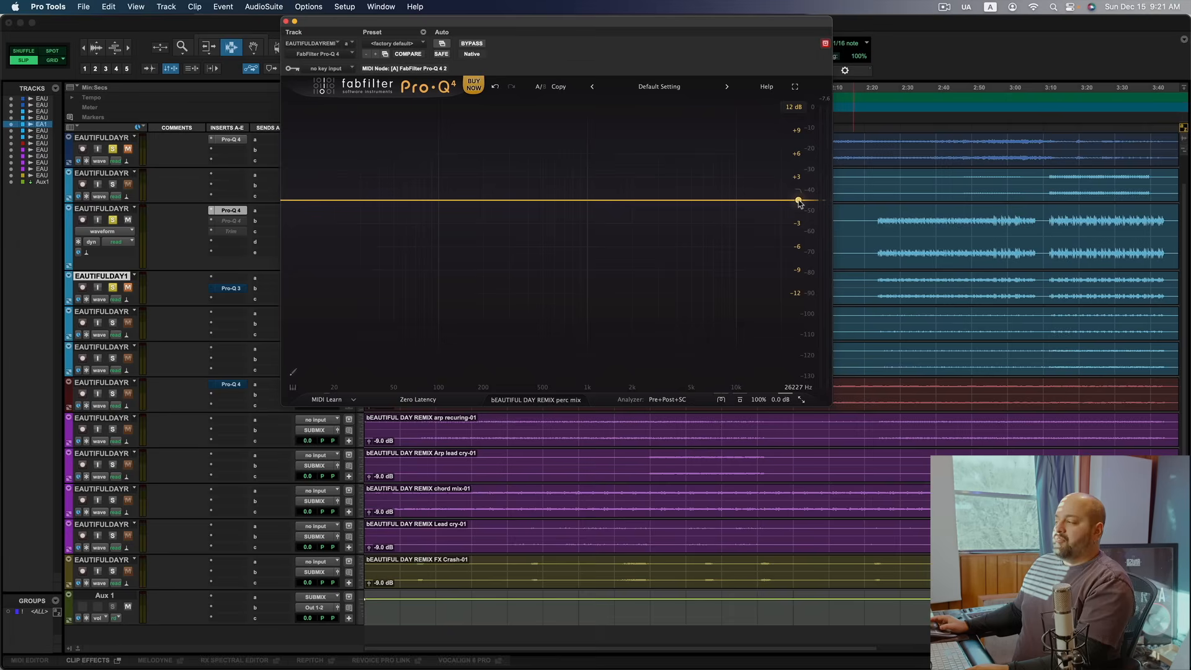
drag(798, 199, 746, 200)
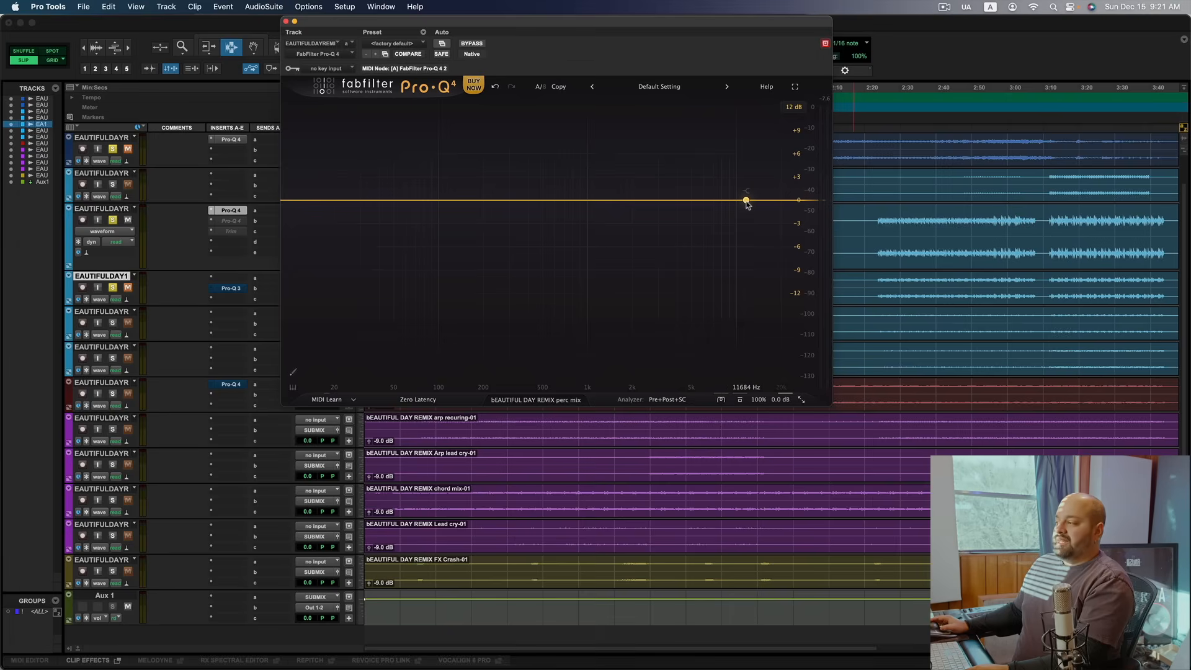
drag(746, 200, 742, 199)
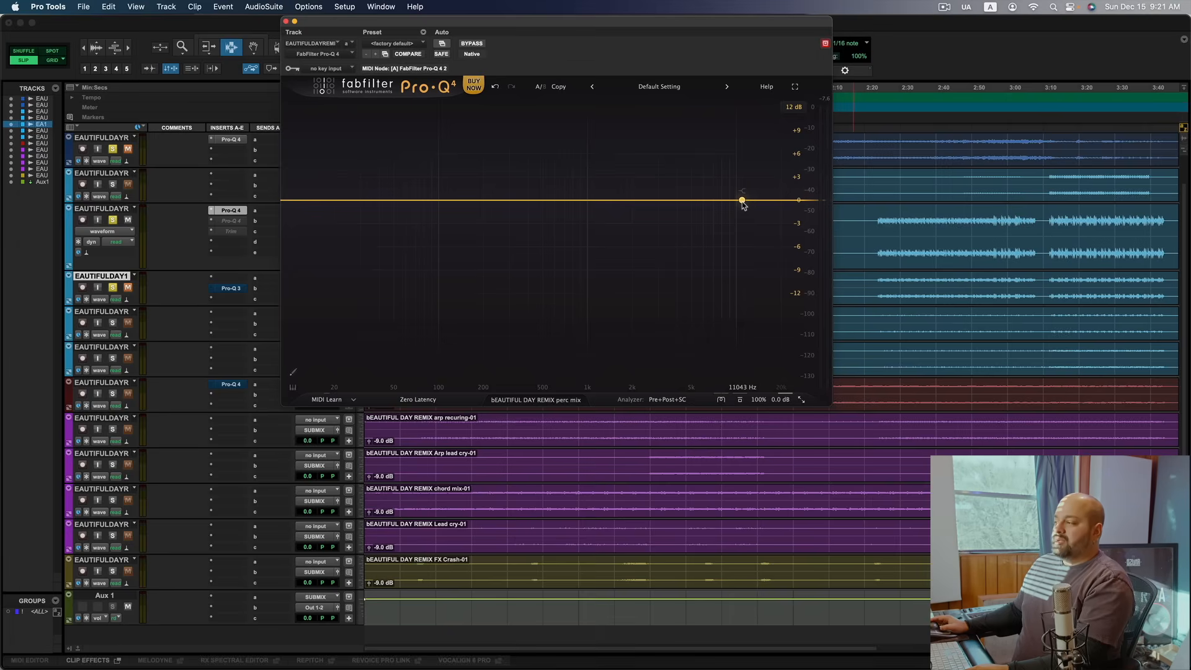
drag(742, 200, 643, 200)
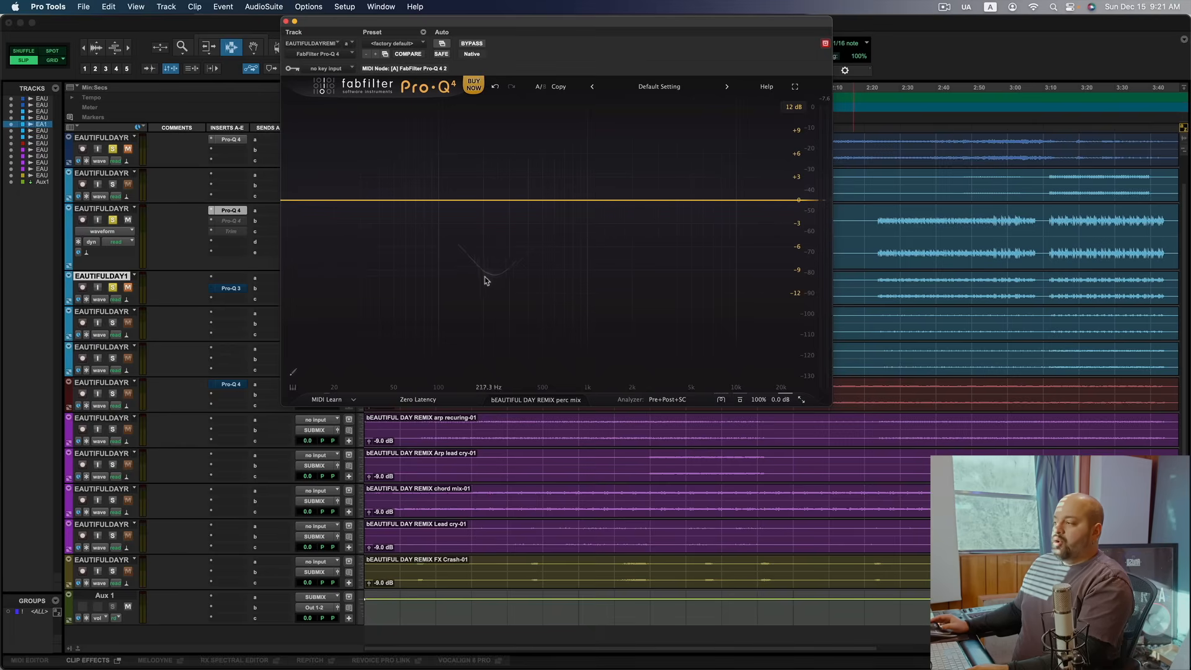
mouse_move(582, 266)
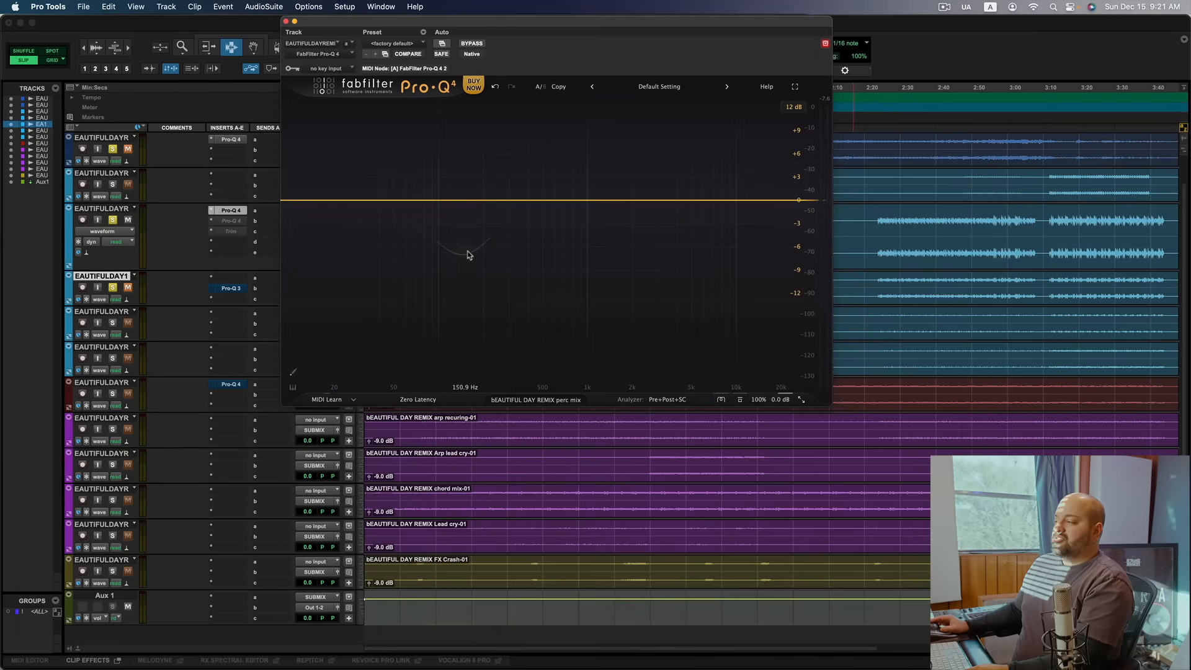
mouse_move(500, 253)
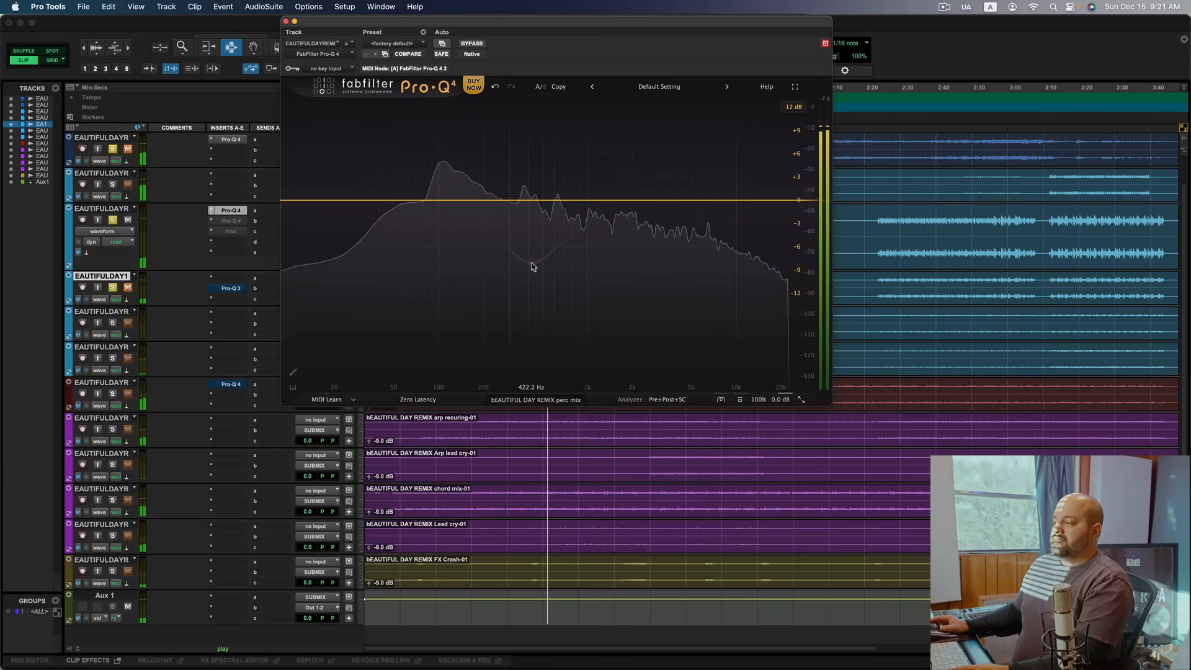
Step: Pull a bell cut of about -6.5 dB down near 245 Hz
drag(532, 200, 484, 251)
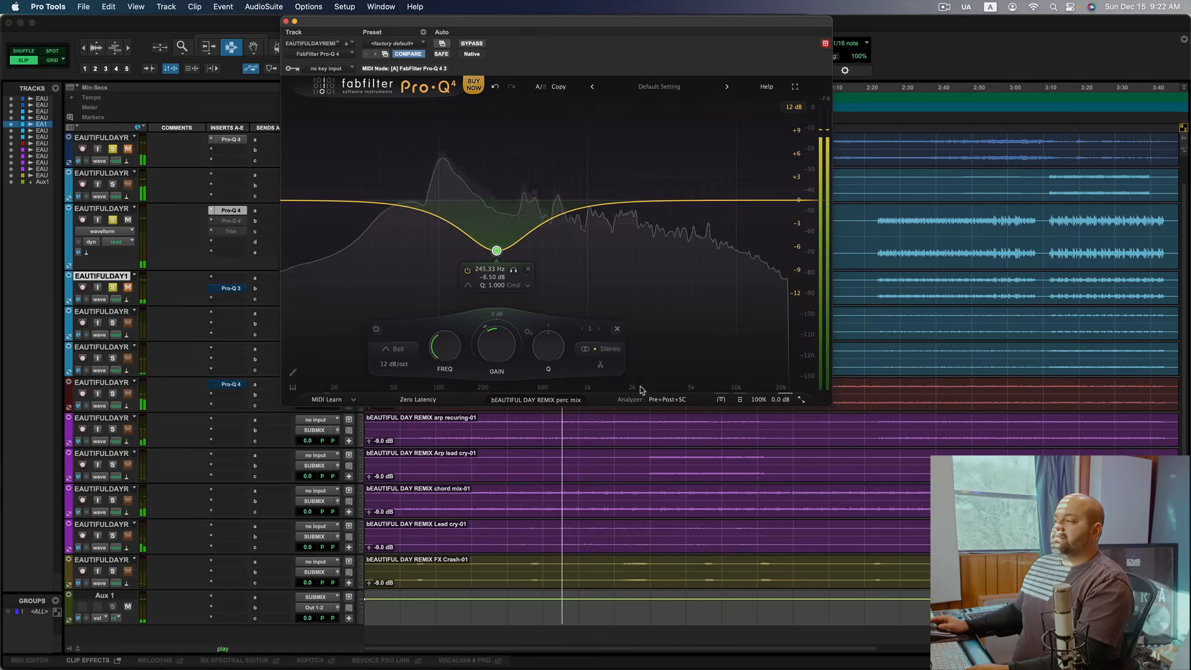
mouse_move(507, 341)
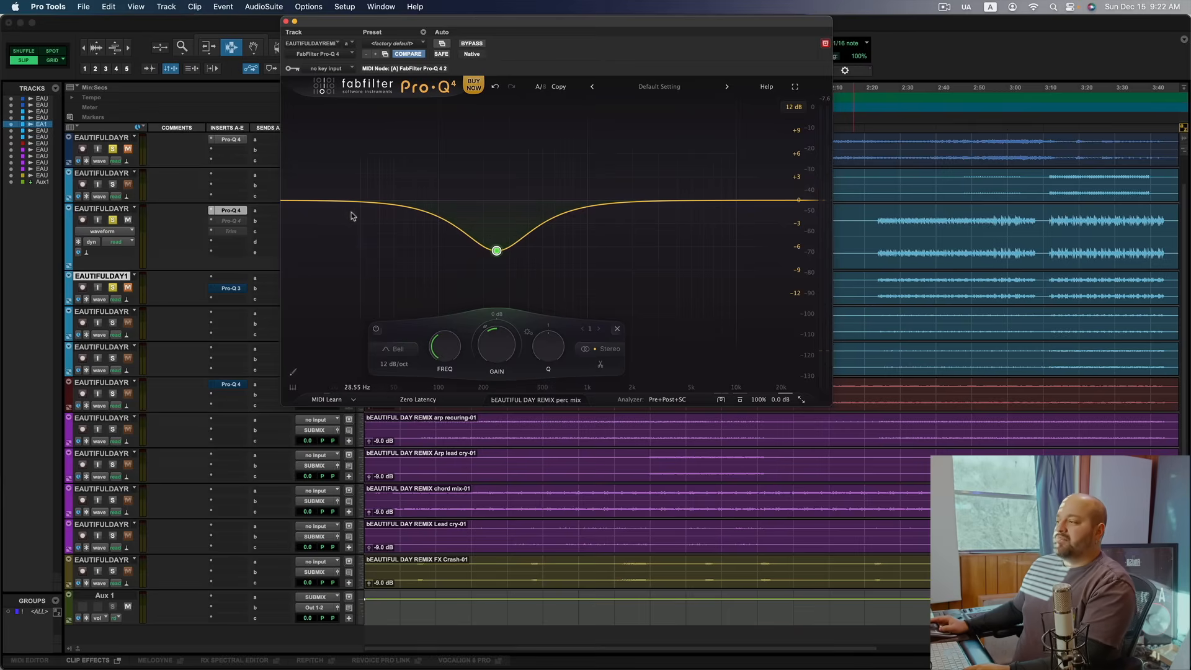
Step: Close the Pro-Q 4 window and make the Trim insert on perc mix active
click(294, 21)
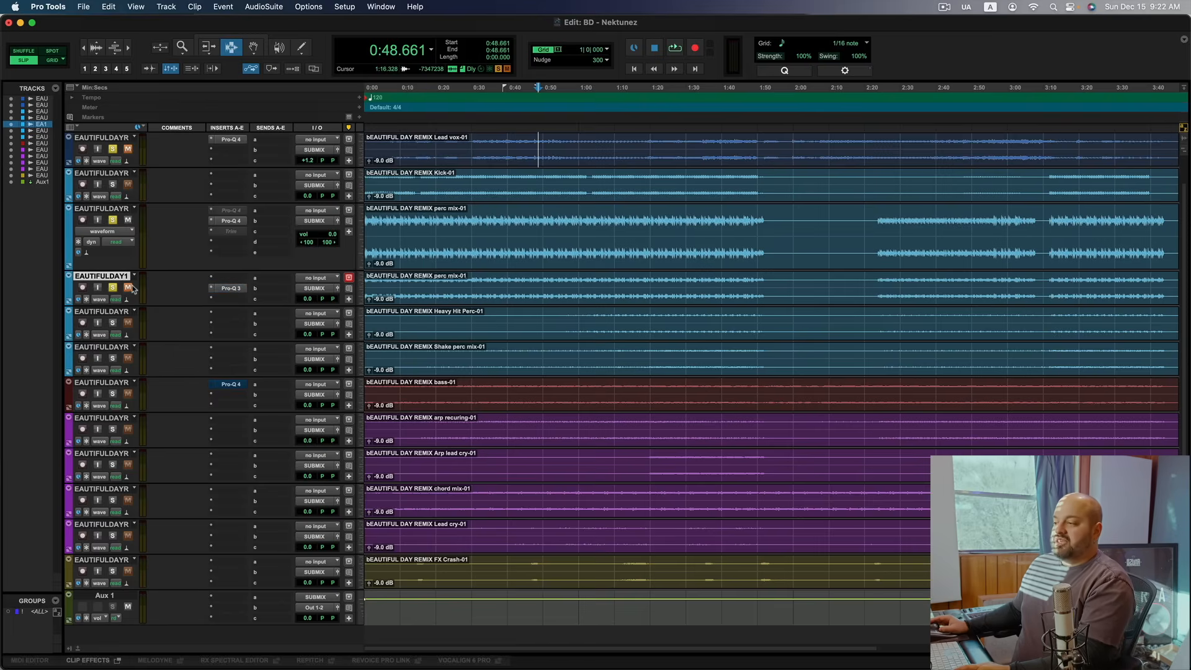
click(230, 220)
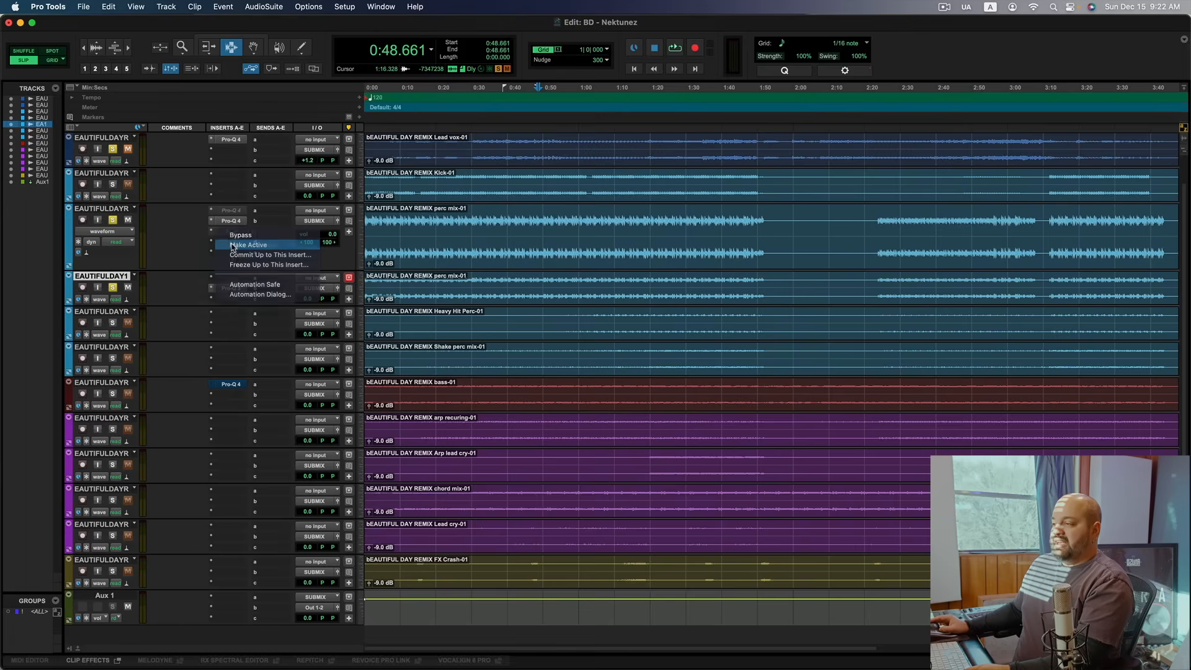
click(250, 245)
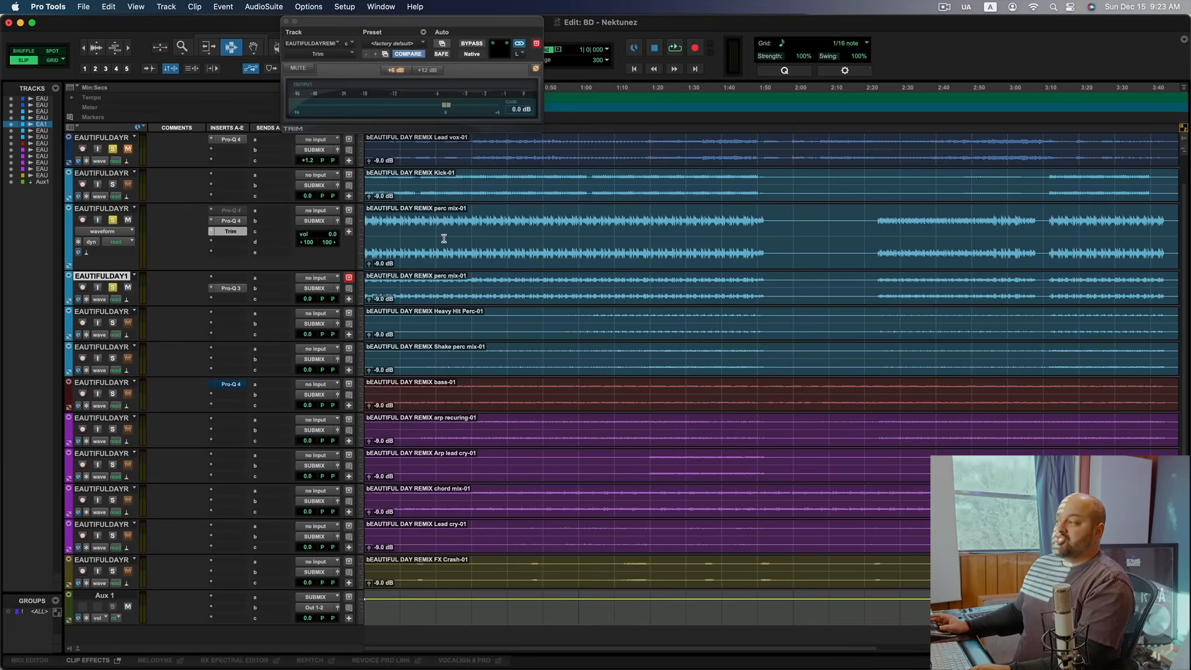
mouse_move(451, 234)
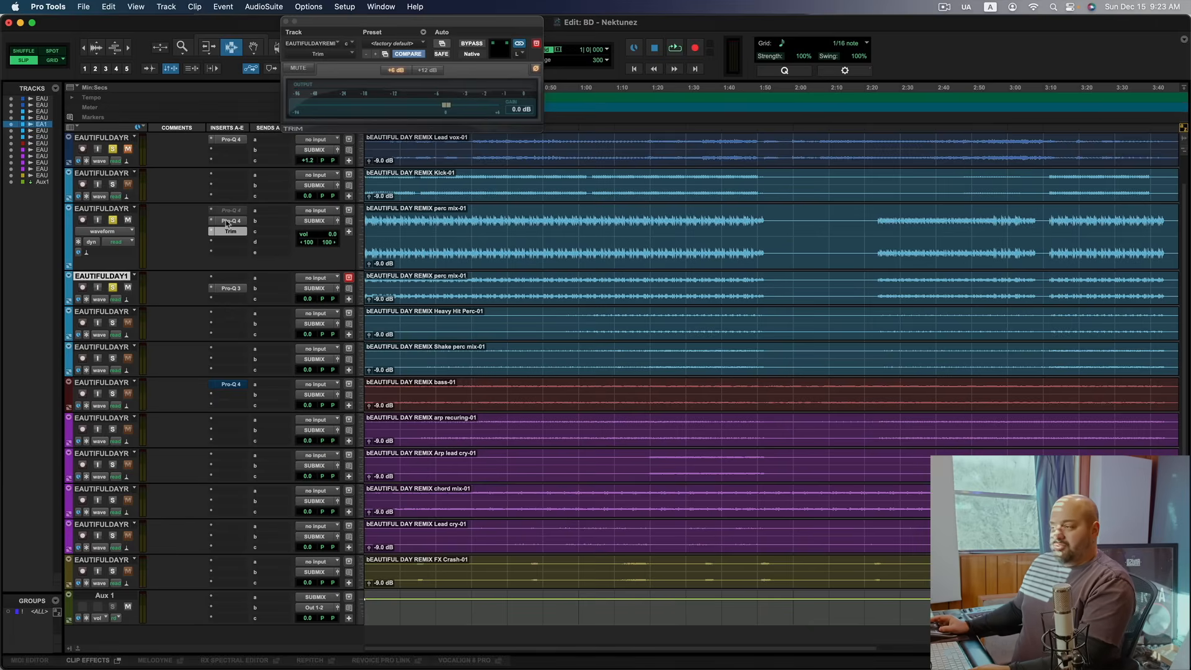
Step: Make the Trim insert on perc mix inactive again
right_click(230, 220)
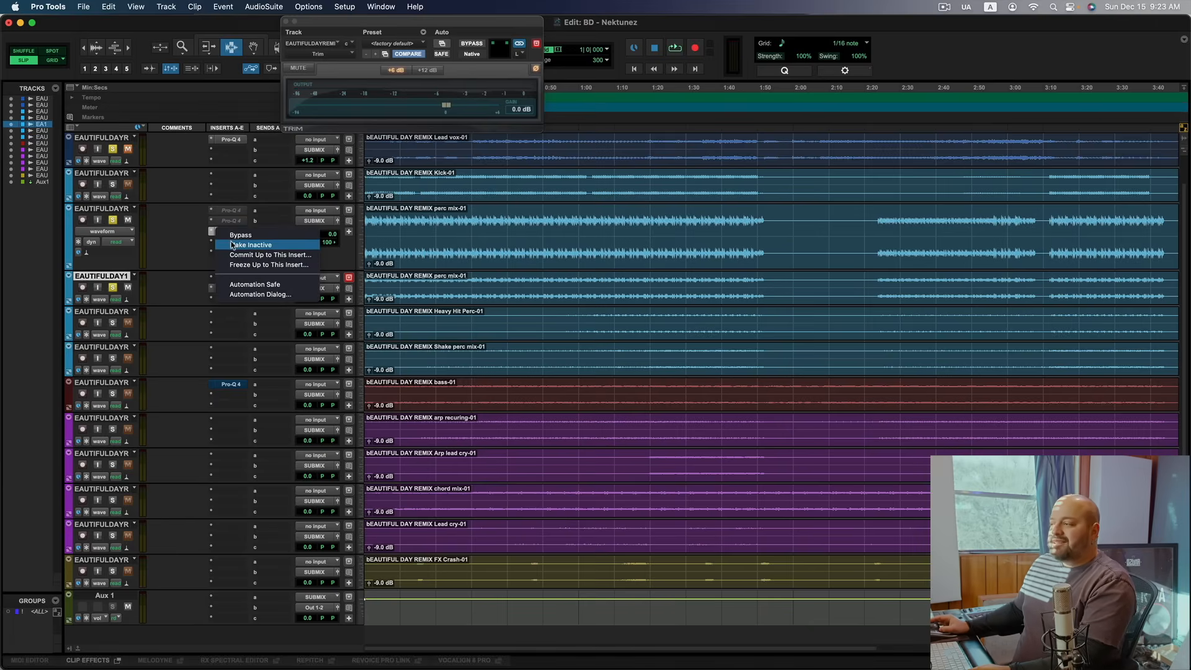
click(253, 244)
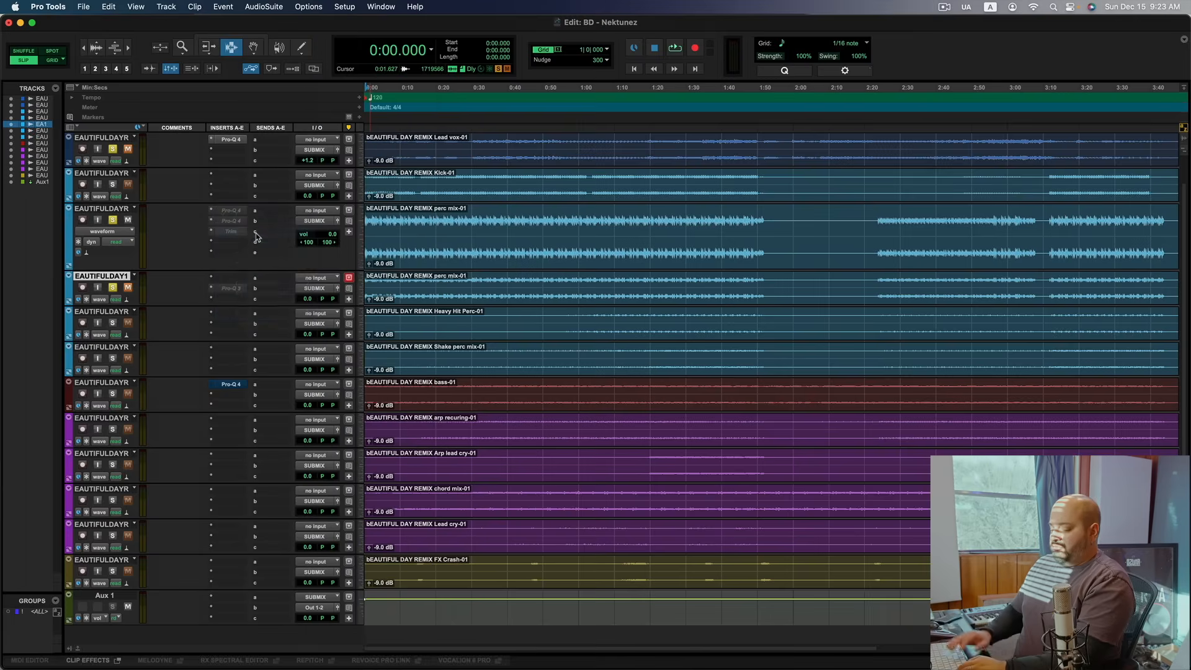
Step: Reopen FabFilter Pro-Q 4 and move the low bell boost up to about 1.26 kHz as a dynamic band
text(fabfilter)
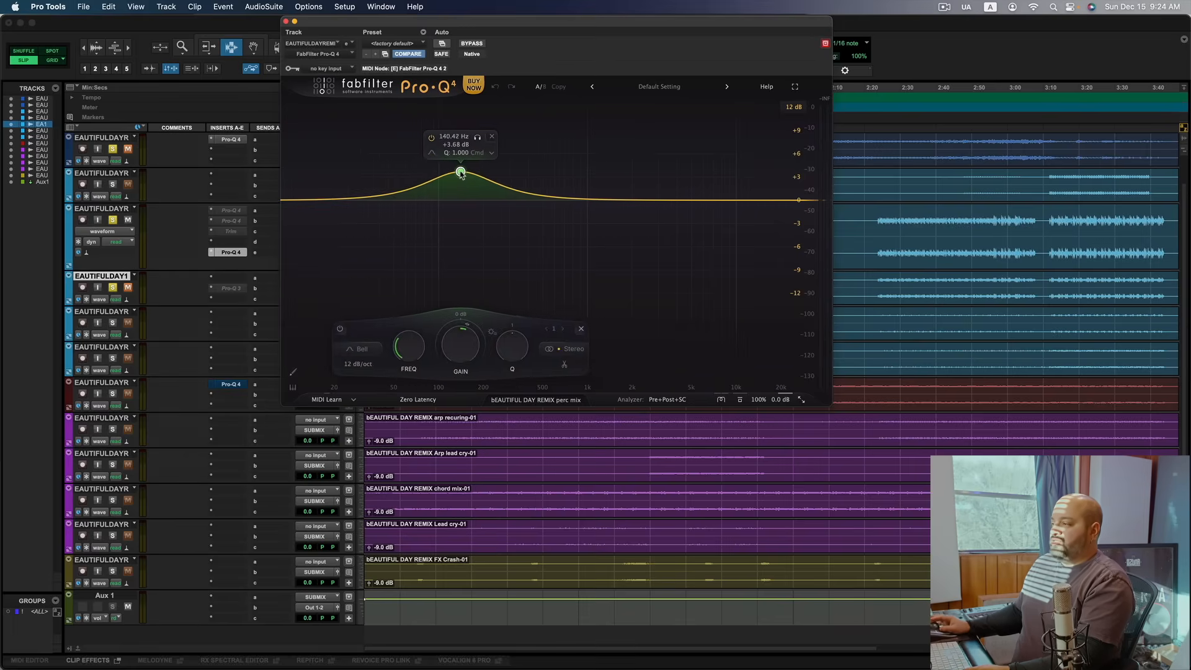
drag(461, 173, 467, 173)
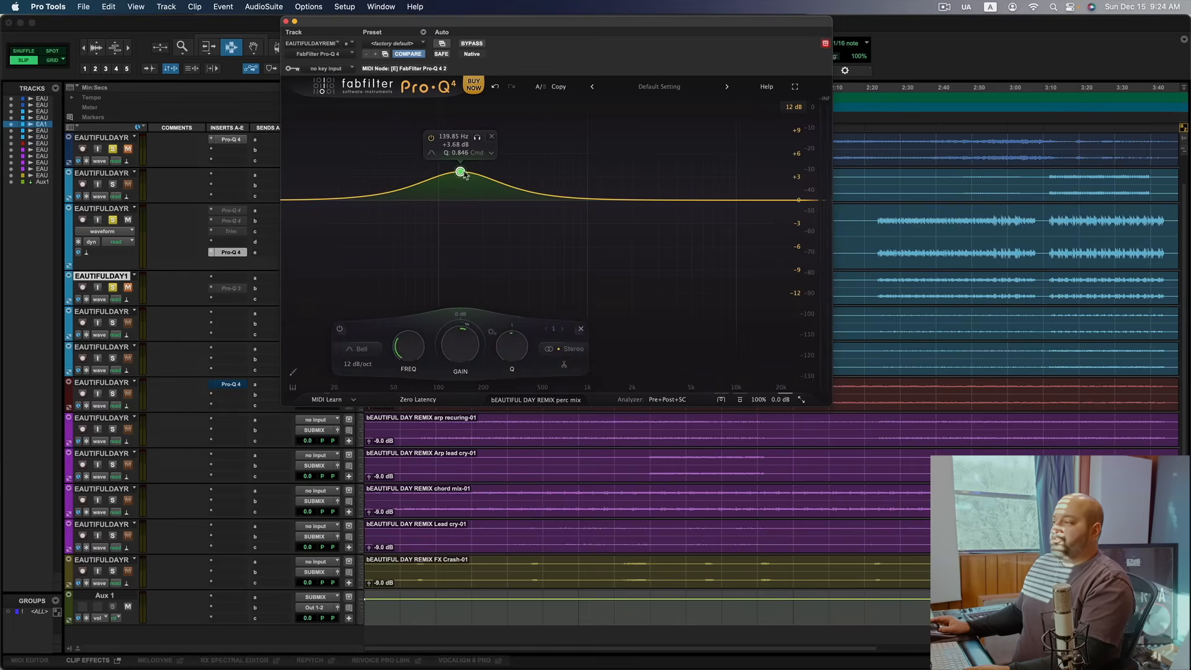
drag(460, 171, 485, 166)
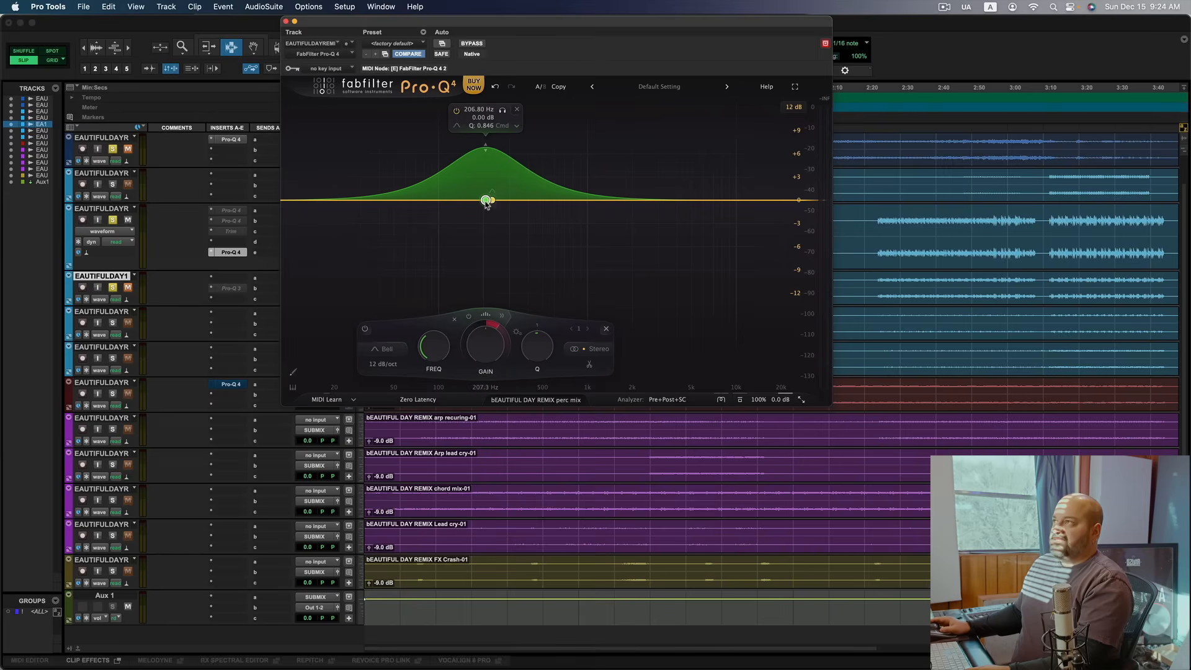
drag(486, 200, 528, 203)
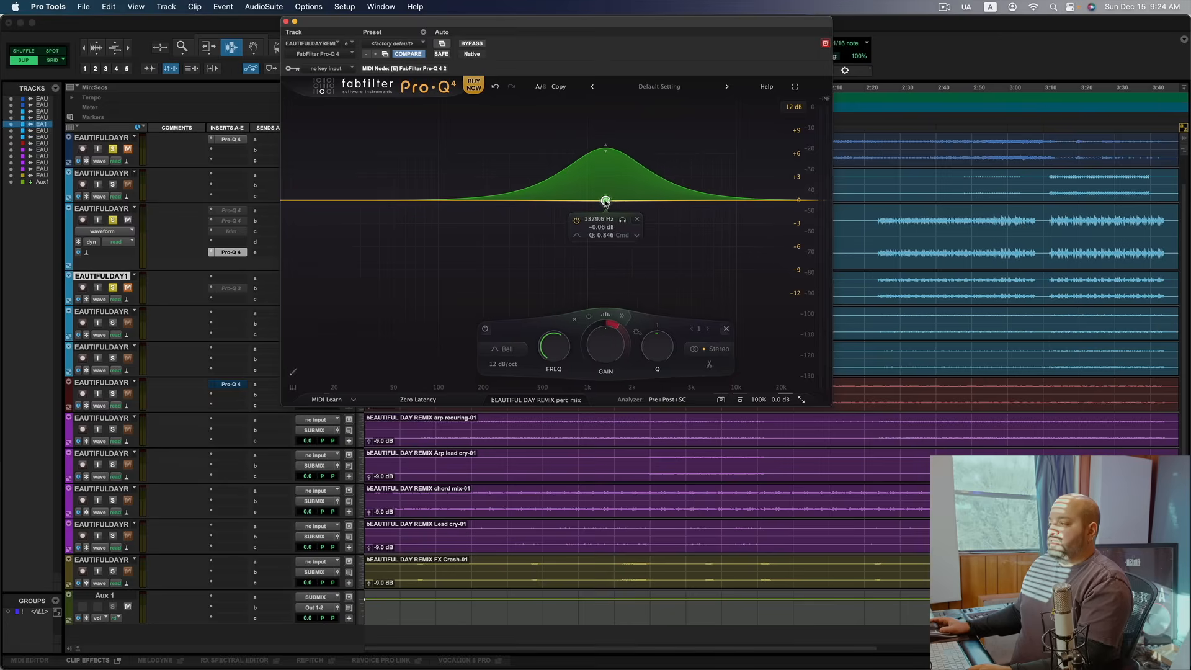
drag(605, 200, 603, 200)
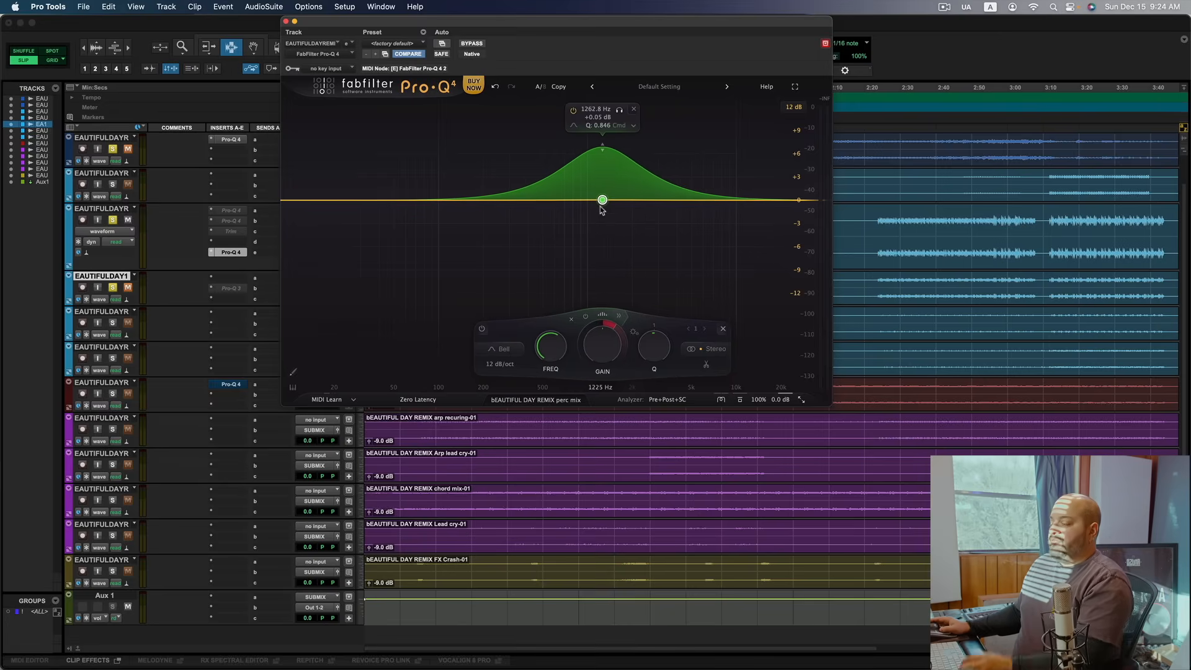
mouse_move(621, 318)
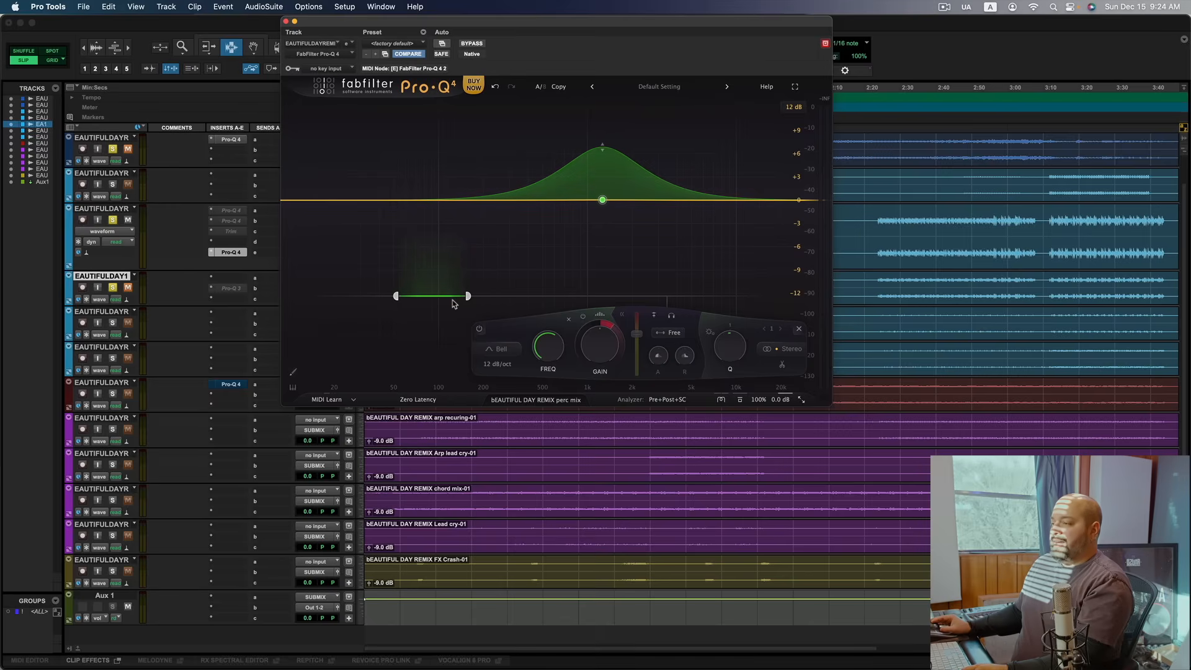
Step: Lower the 1.26 kHz bell boost to a gentle lift while auditioning
drag(468, 296, 477, 296)
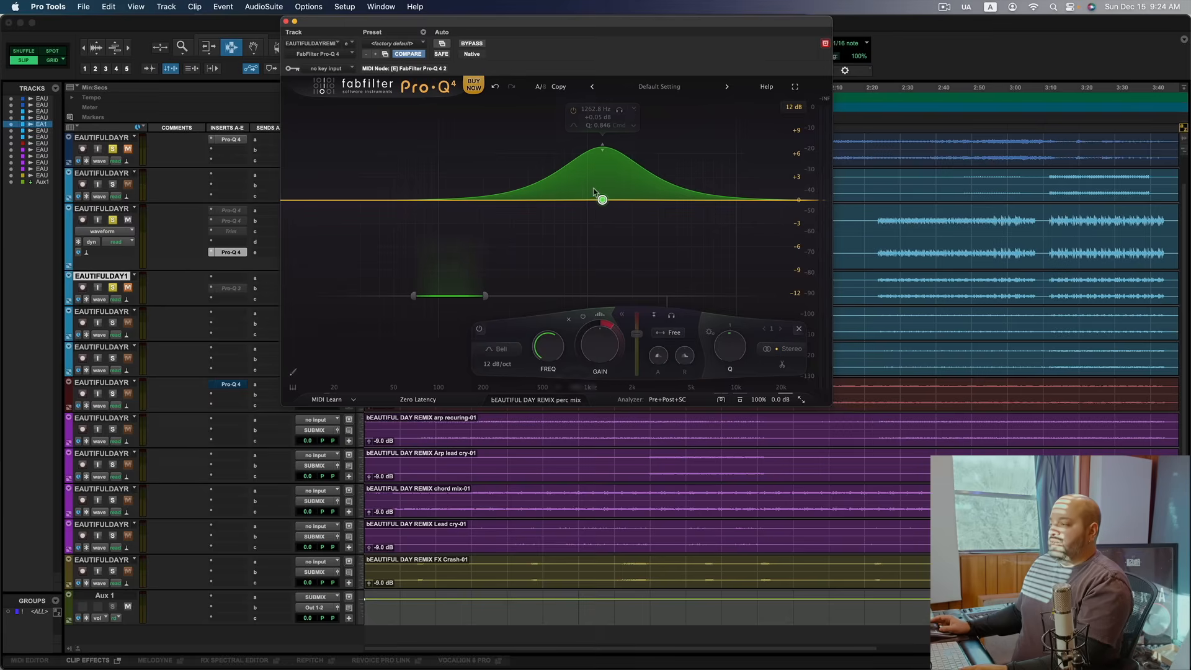
mouse_move(659, 355)
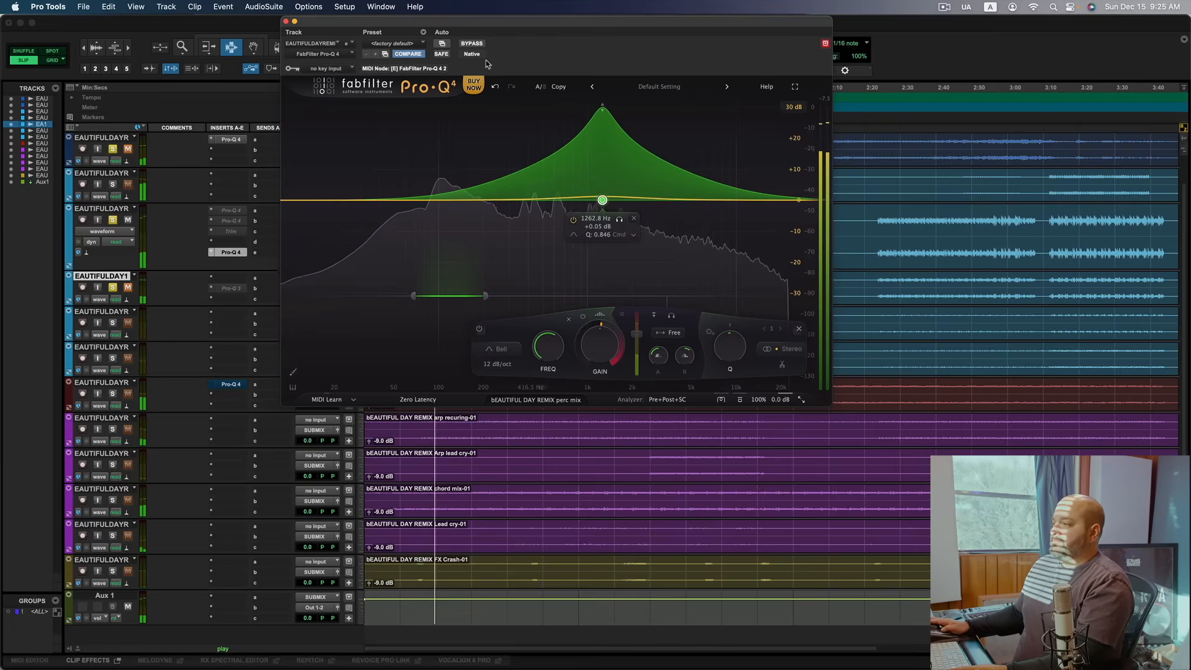
click(471, 43)
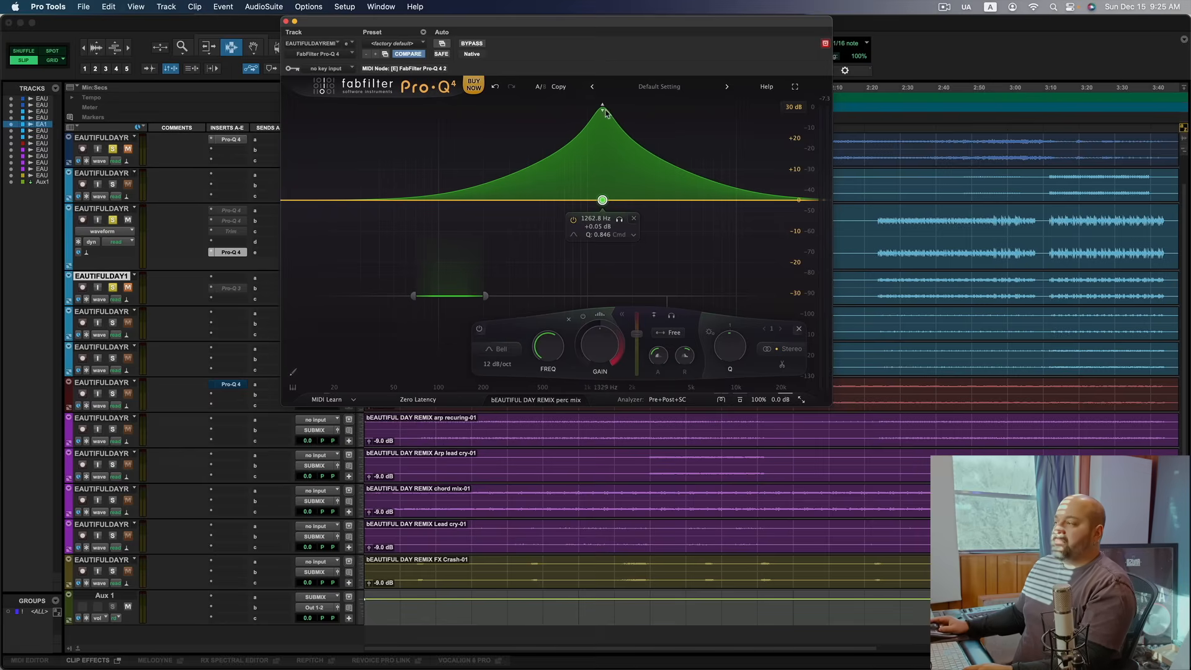
drag(602, 114, 603, 200)
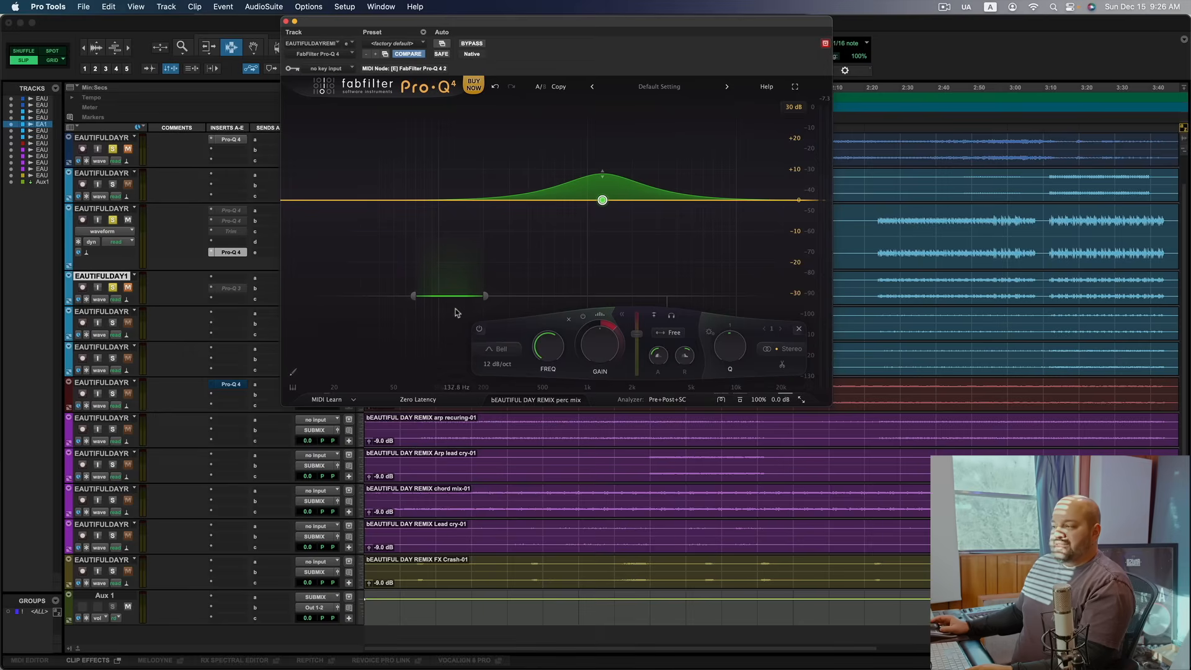
Step: Delete the bell band and add a new band set to the All Pass shape
click(391, 47)
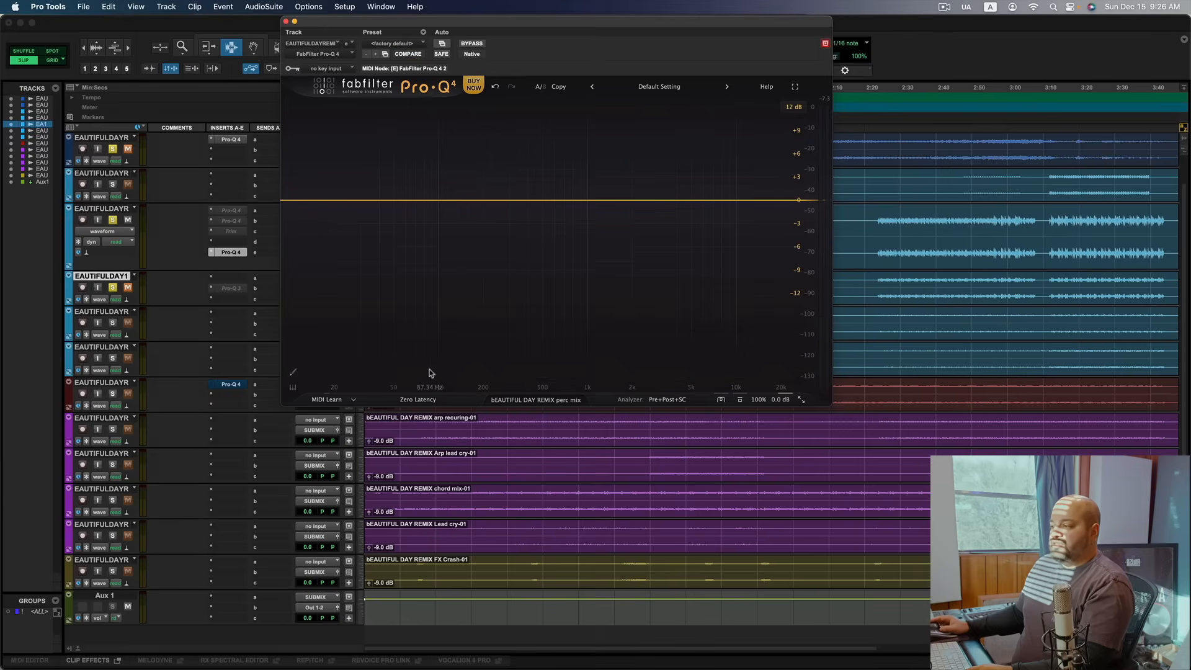
click(507, 200)
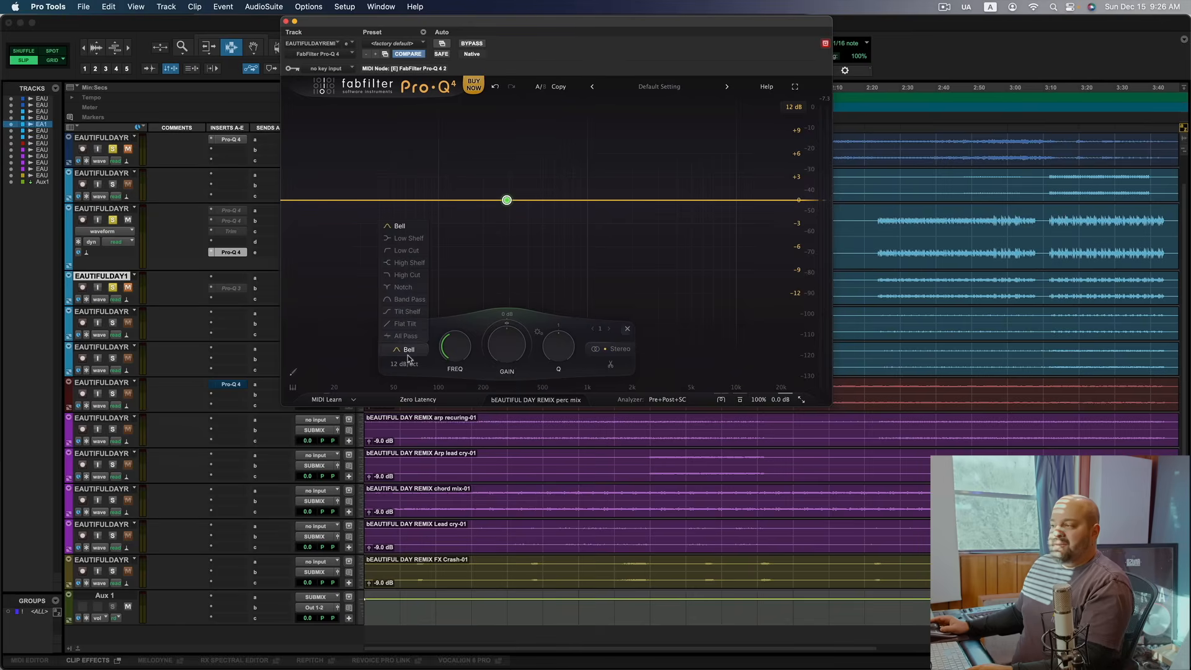
mouse_move(406, 335)
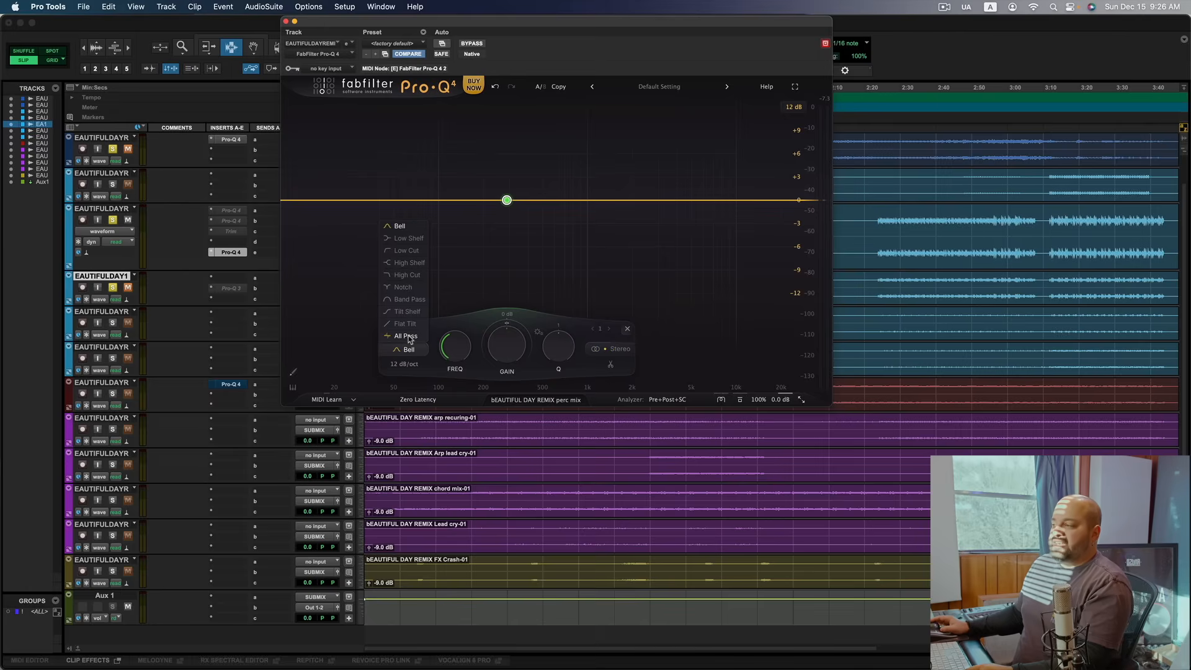
click(403, 336)
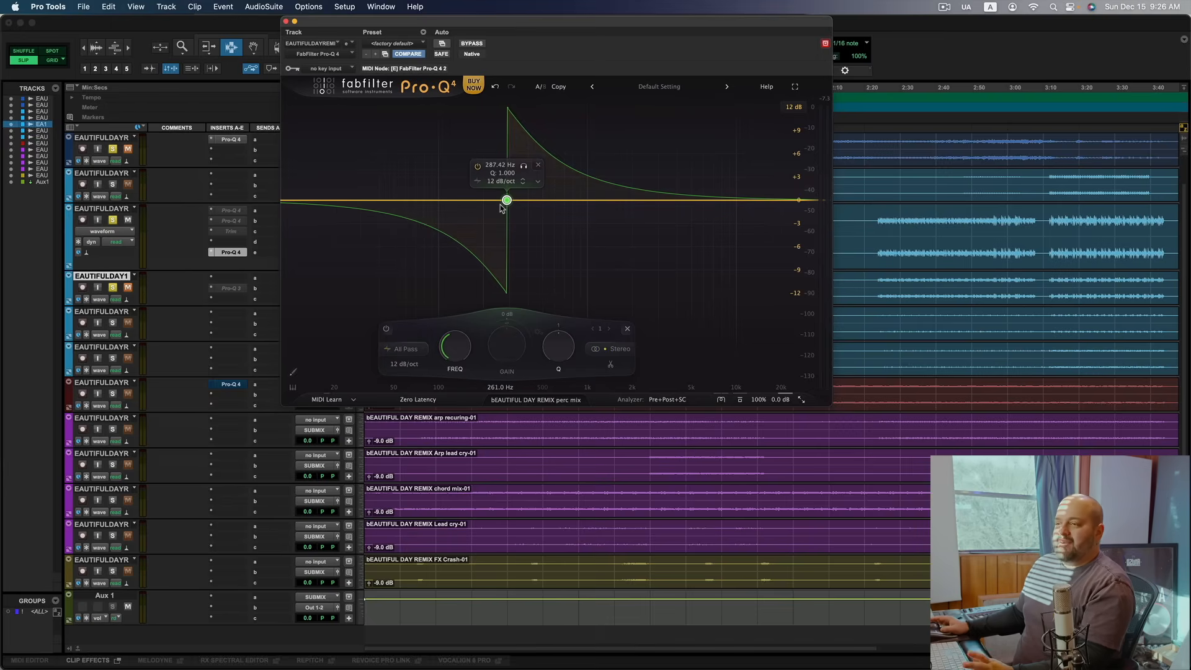
Step: Sweep the all-pass band down through 195, 98 and back to about 282 Hz while listening
drag(506, 199, 507, 200)
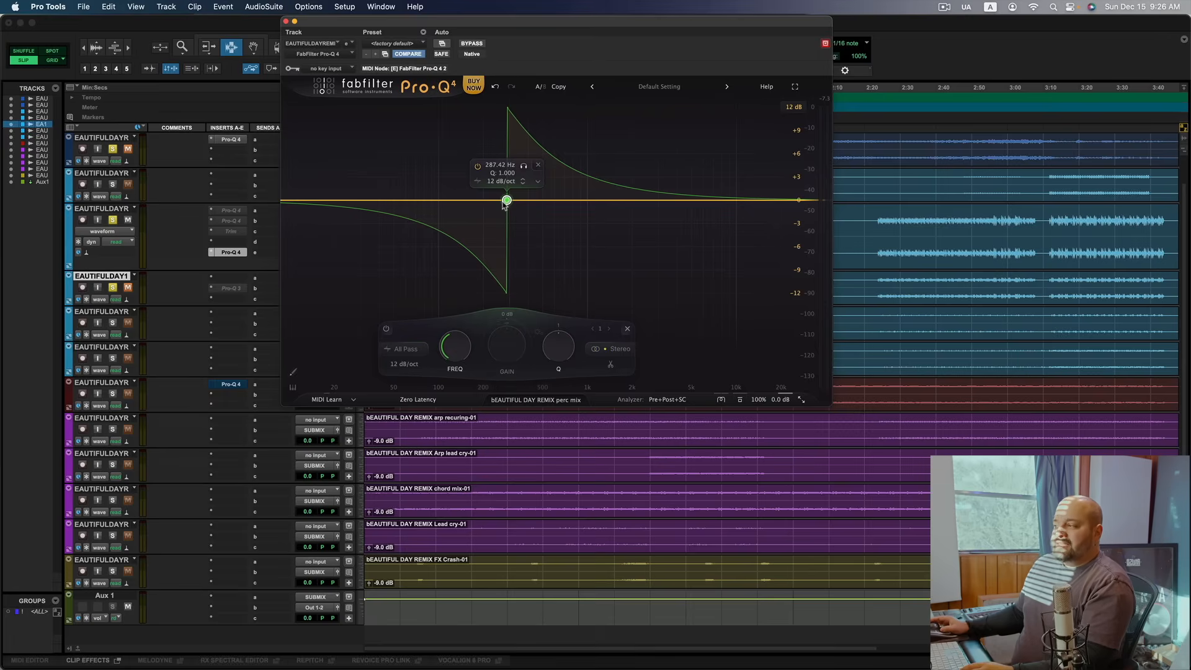
drag(507, 199, 481, 201)
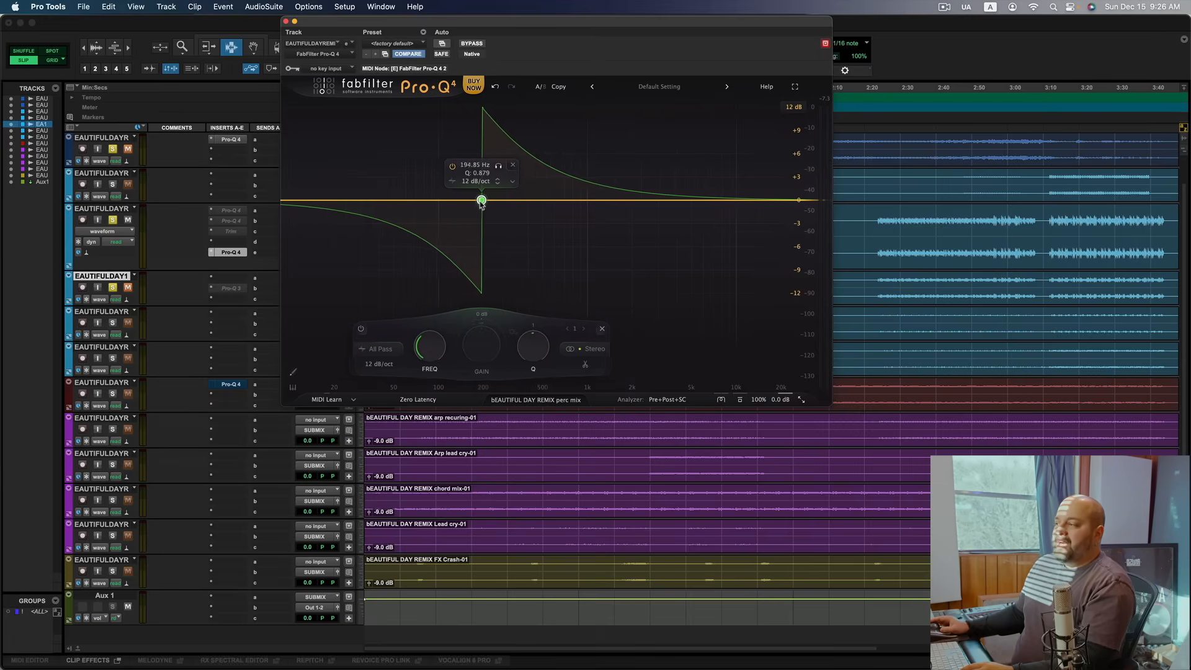
drag(481, 201, 500, 201)
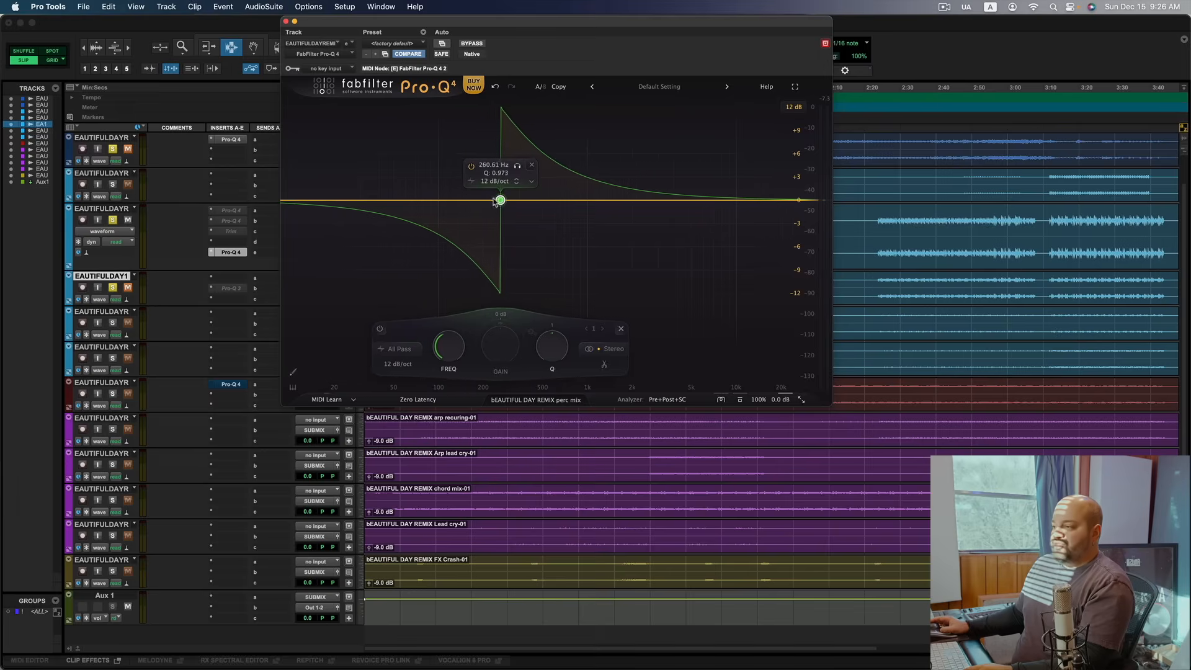
drag(500, 201, 437, 200)
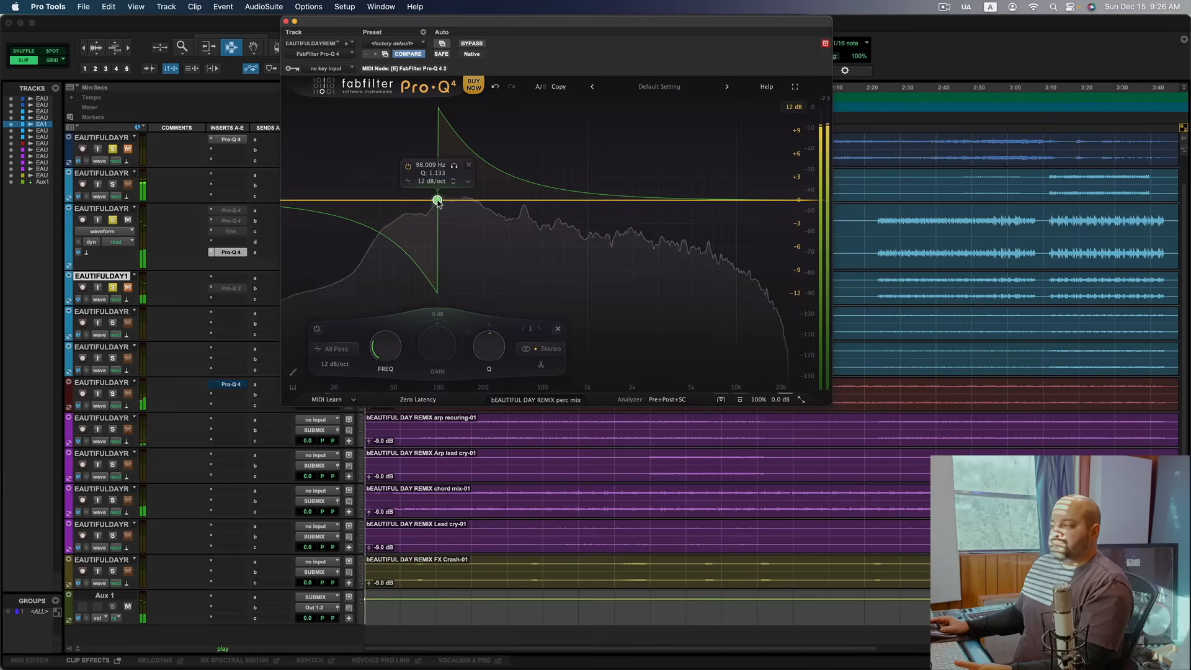
drag(437, 200, 459, 200)
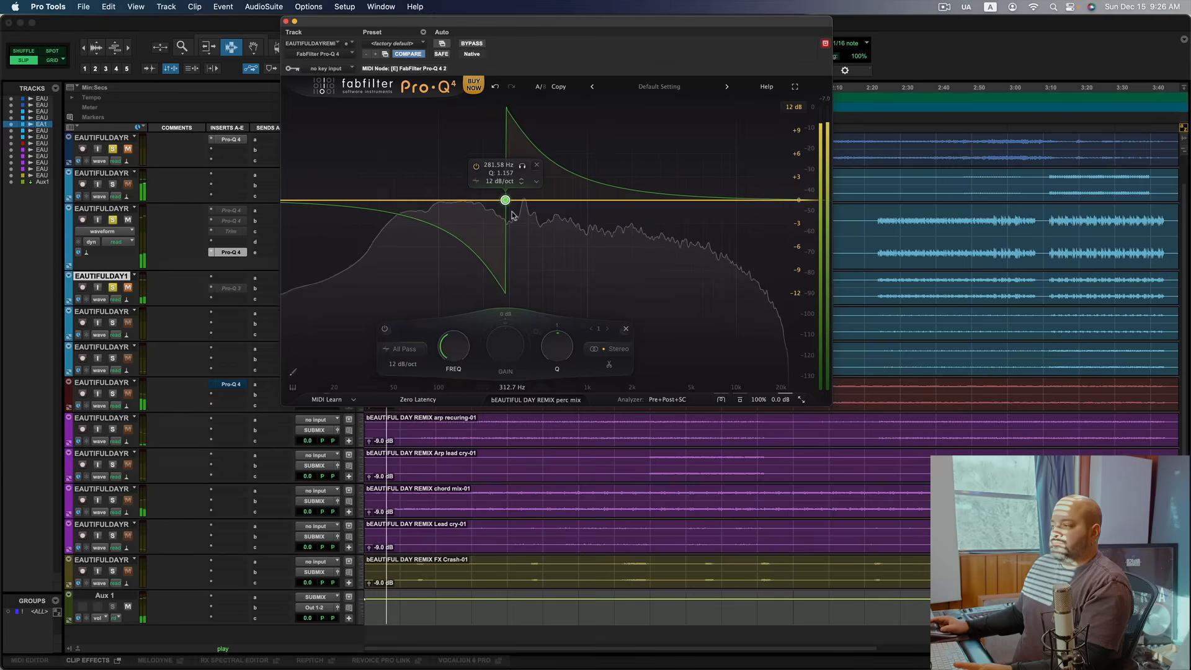
Step: Sweep the all-pass band up to about 2.5 kHz, then settle it near 283 Hz with Q around 2.4
drag(505, 200, 580, 200)
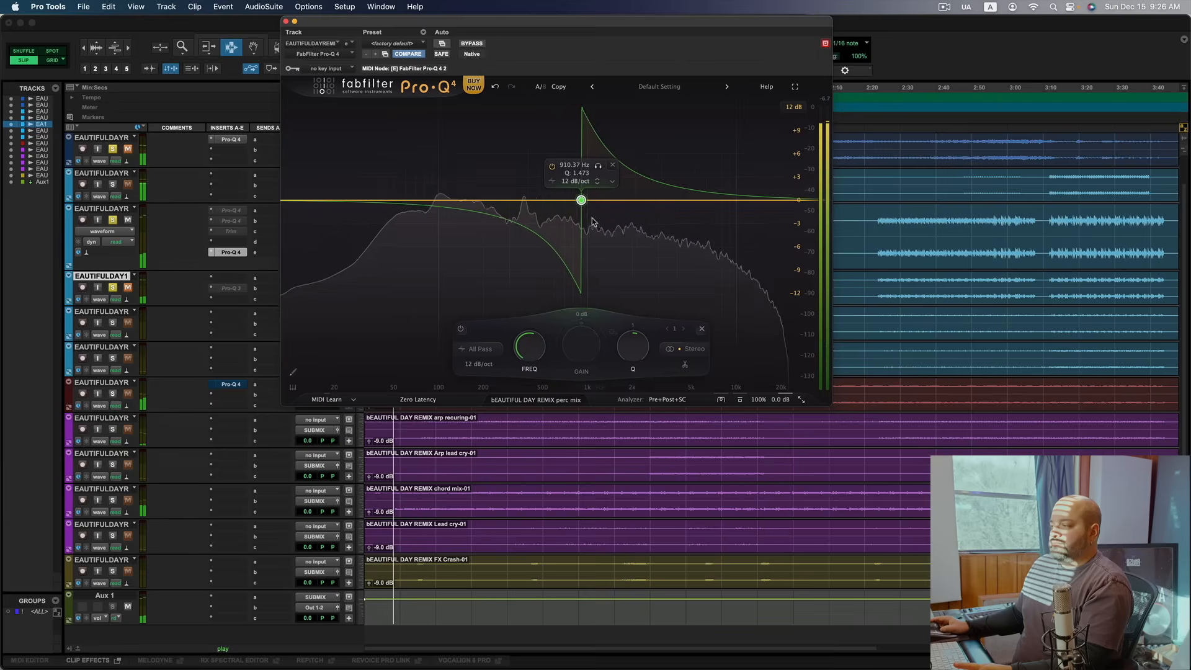
drag(581, 200, 647, 199)
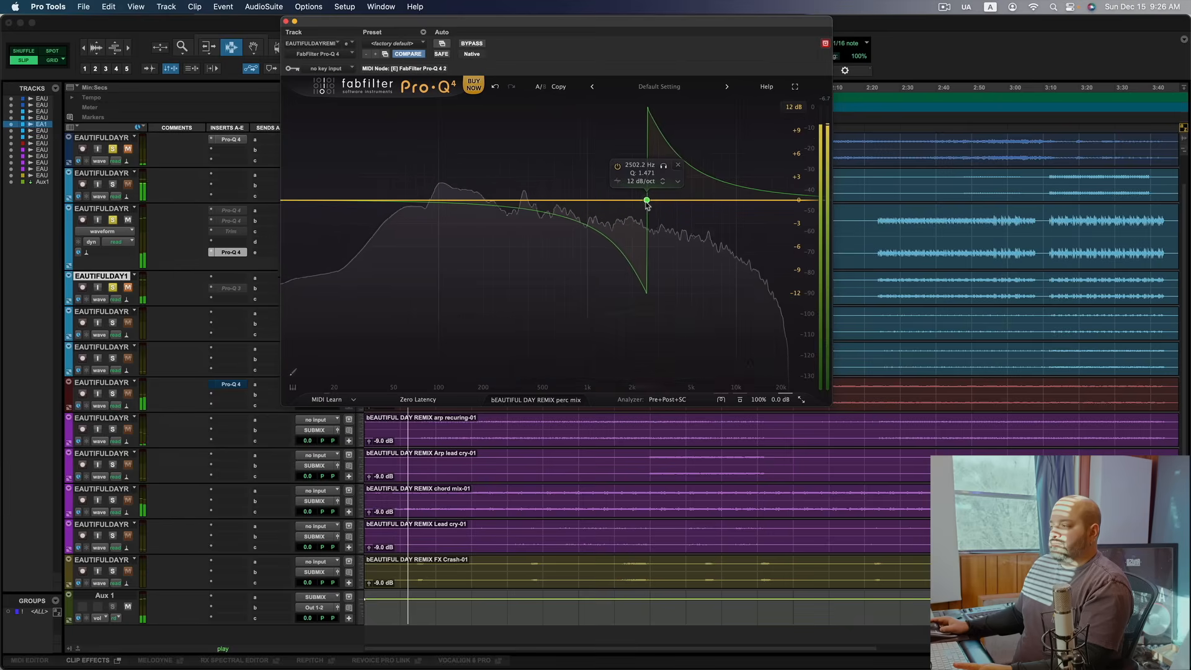
click(523, 200)
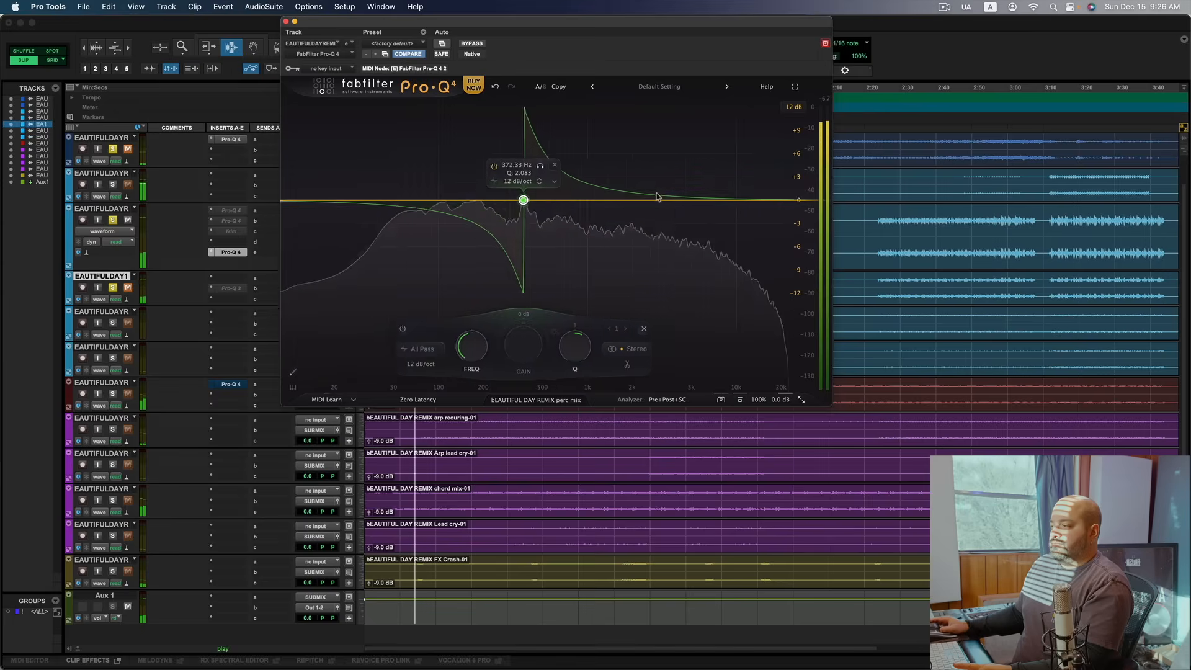
drag(522, 200, 505, 200)
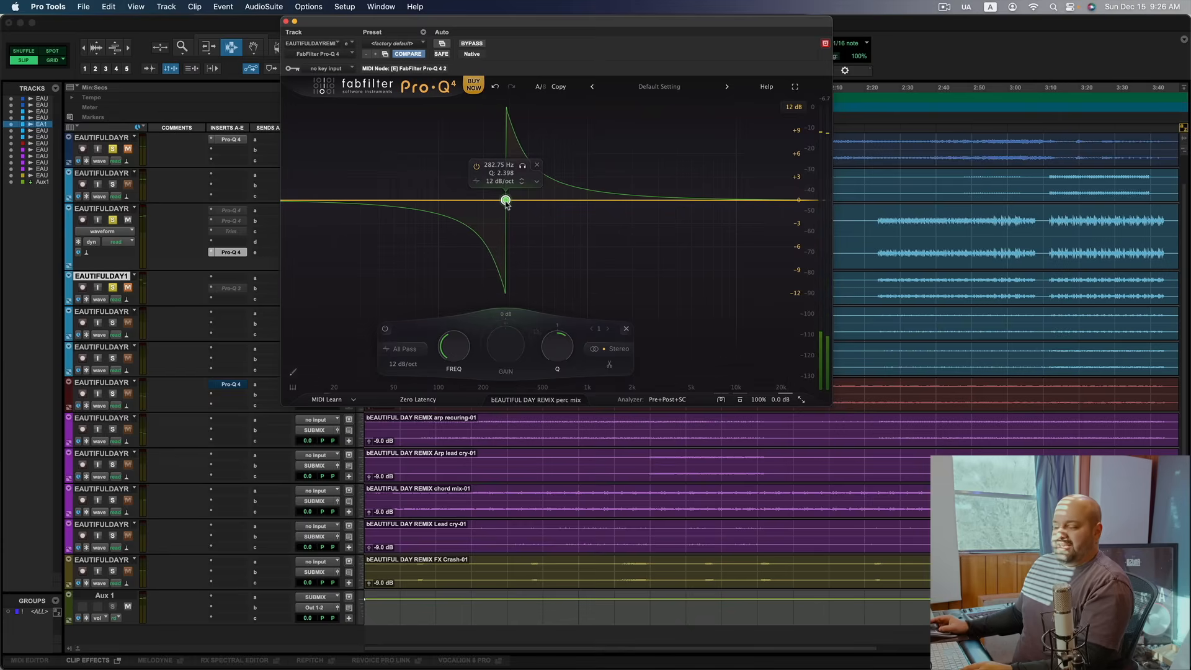
drag(507, 199, 510, 201)
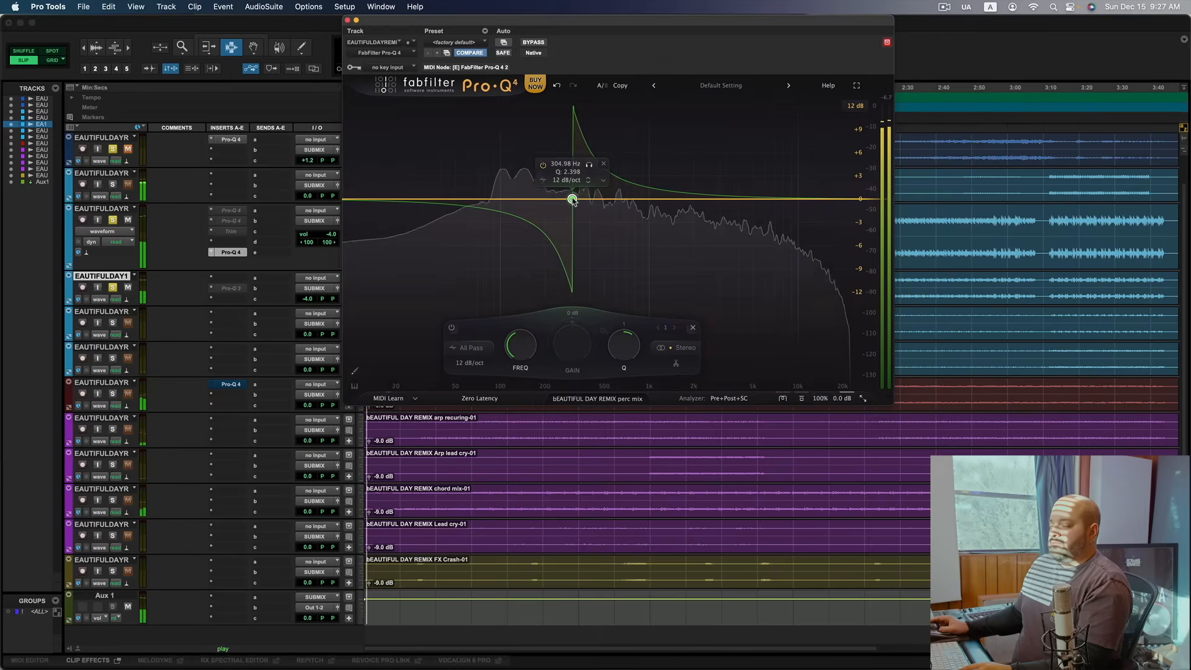
Step: Sweep the all-pass band across the spectrum and leave it near 704 Hz with a very wide Q of 0.162
drag(572, 200, 644, 199)
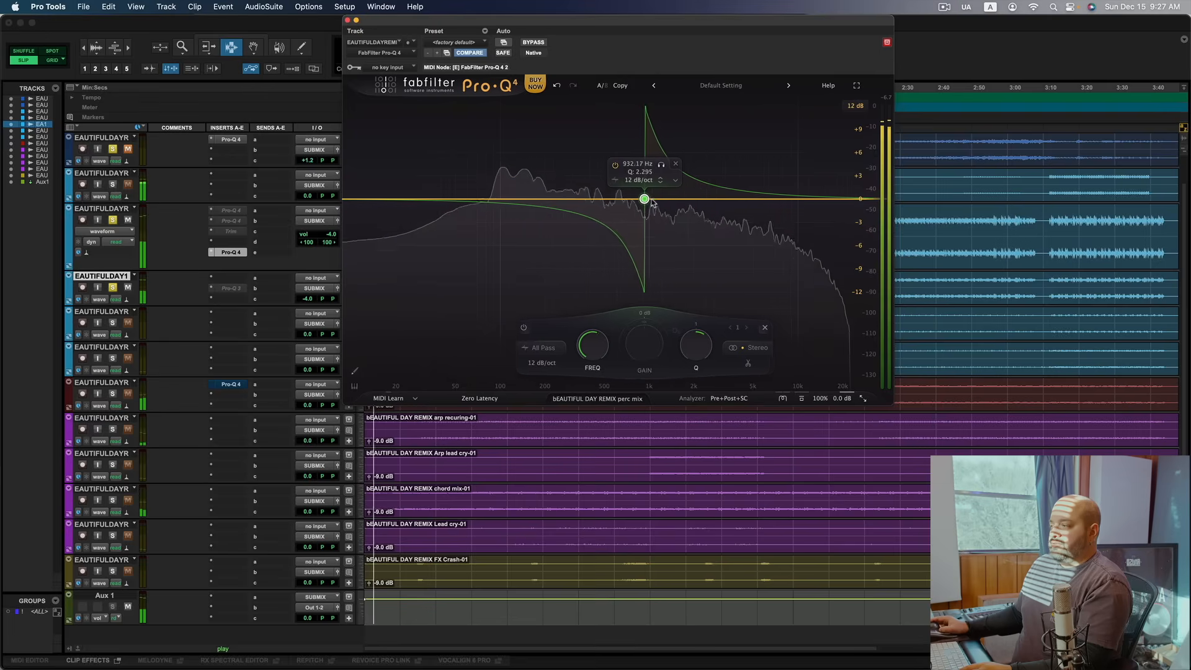
drag(644, 199, 653, 199)
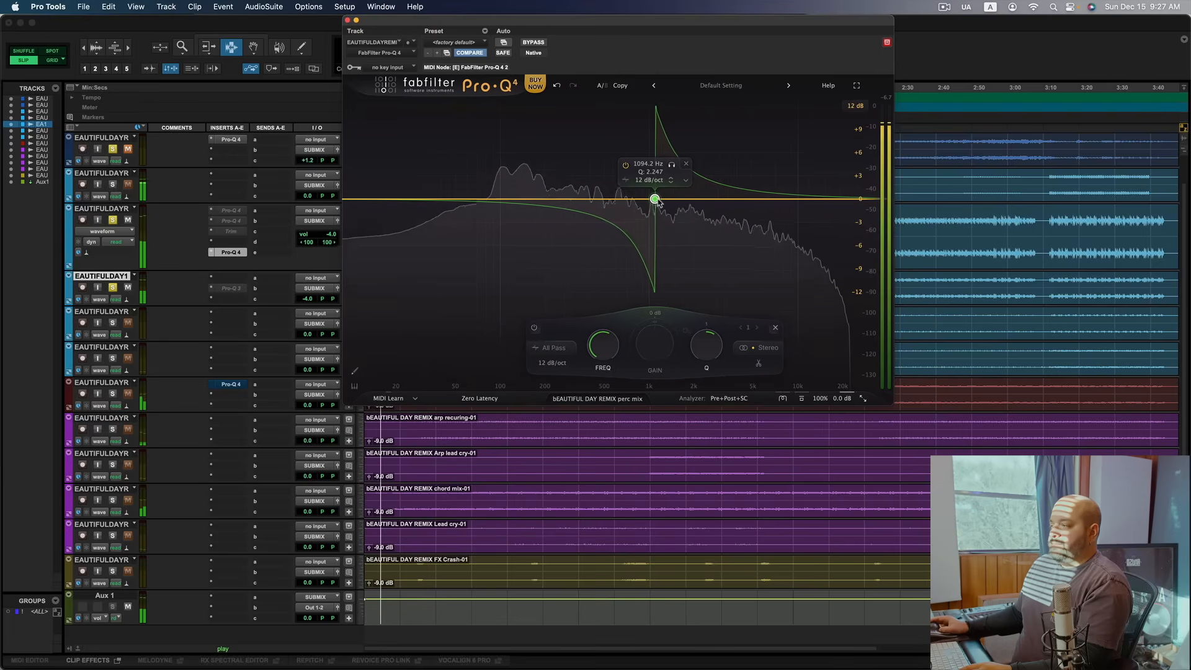
drag(655, 199, 724, 199)
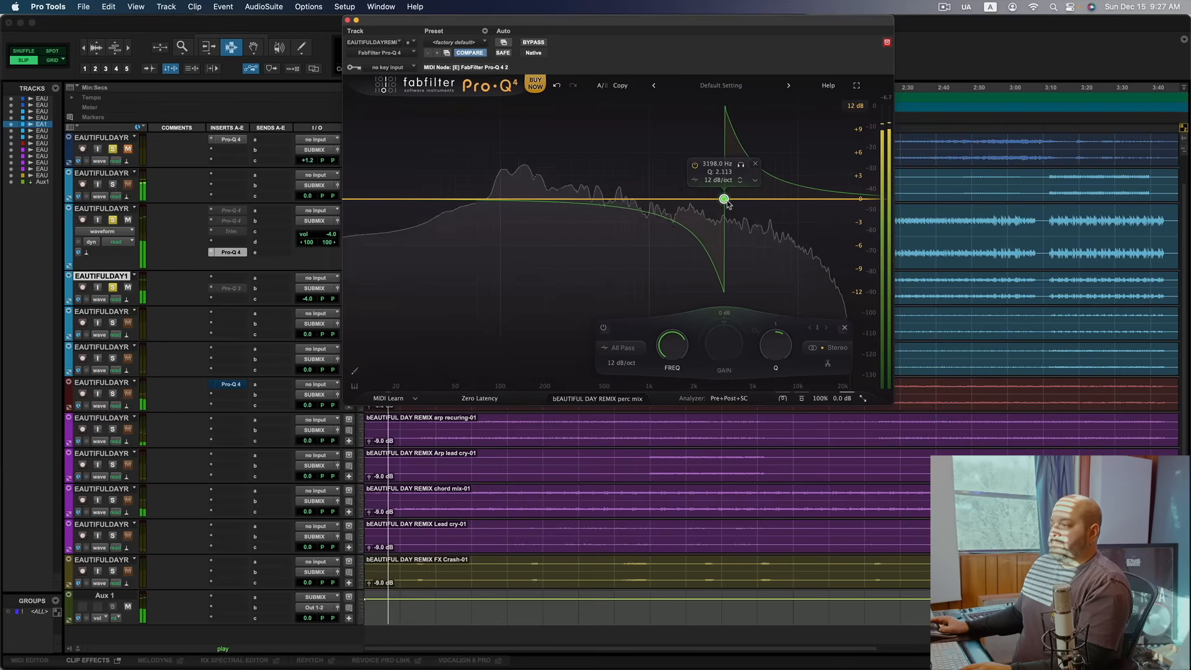
drag(723, 199, 786, 199)
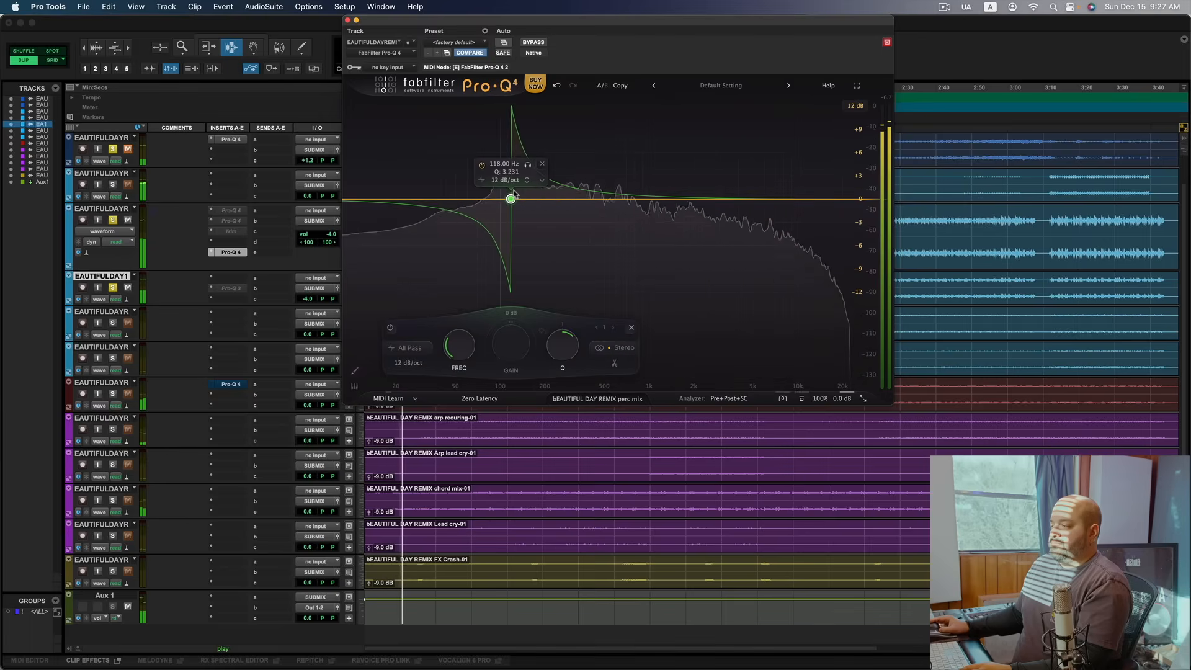
drag(512, 199, 653, 198)
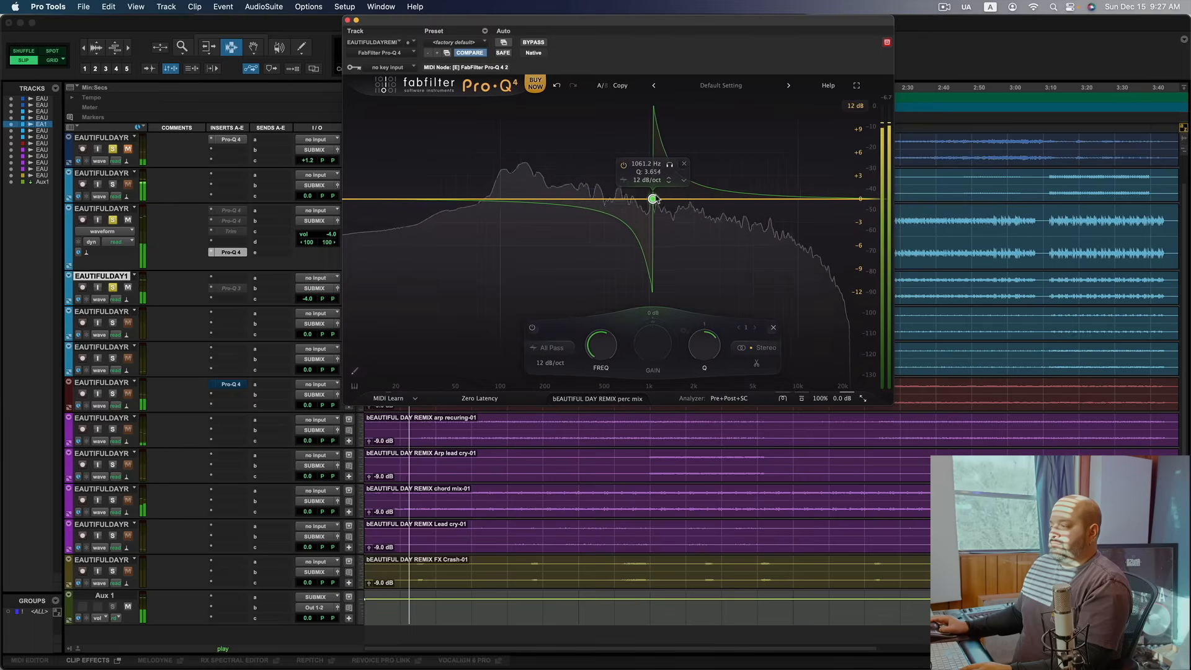
drag(654, 199, 627, 199)
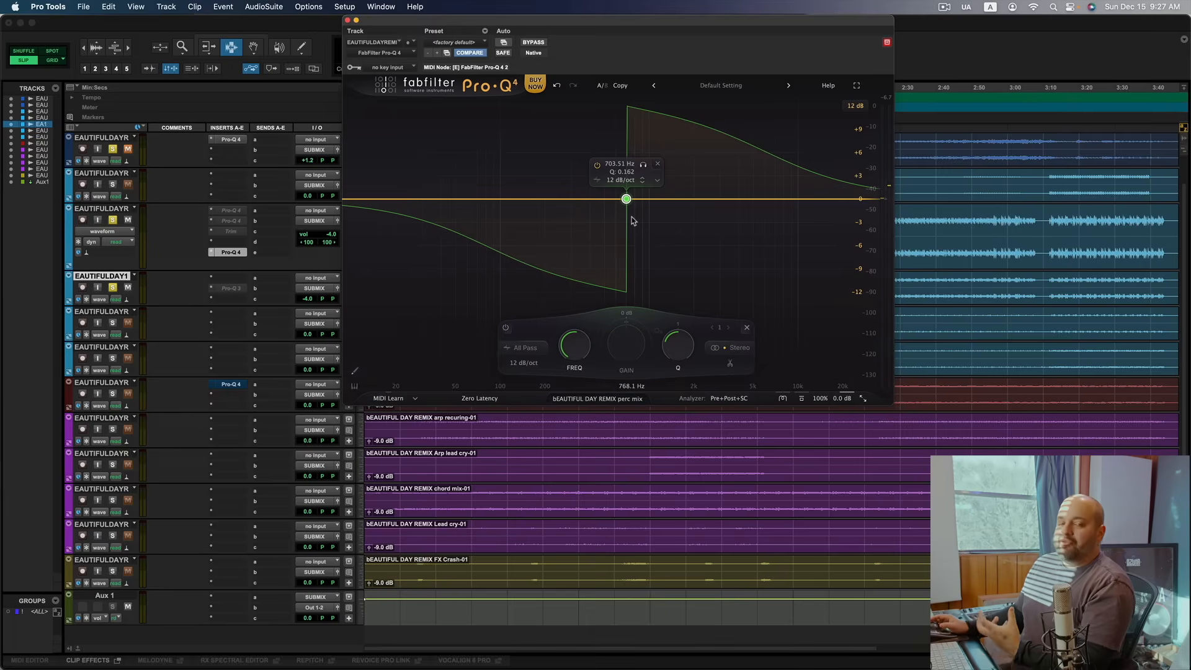
Step: Add a second band and make it a Low Cut near 1.77 kHz with Q about 0.84
drag(626, 200, 634, 199)
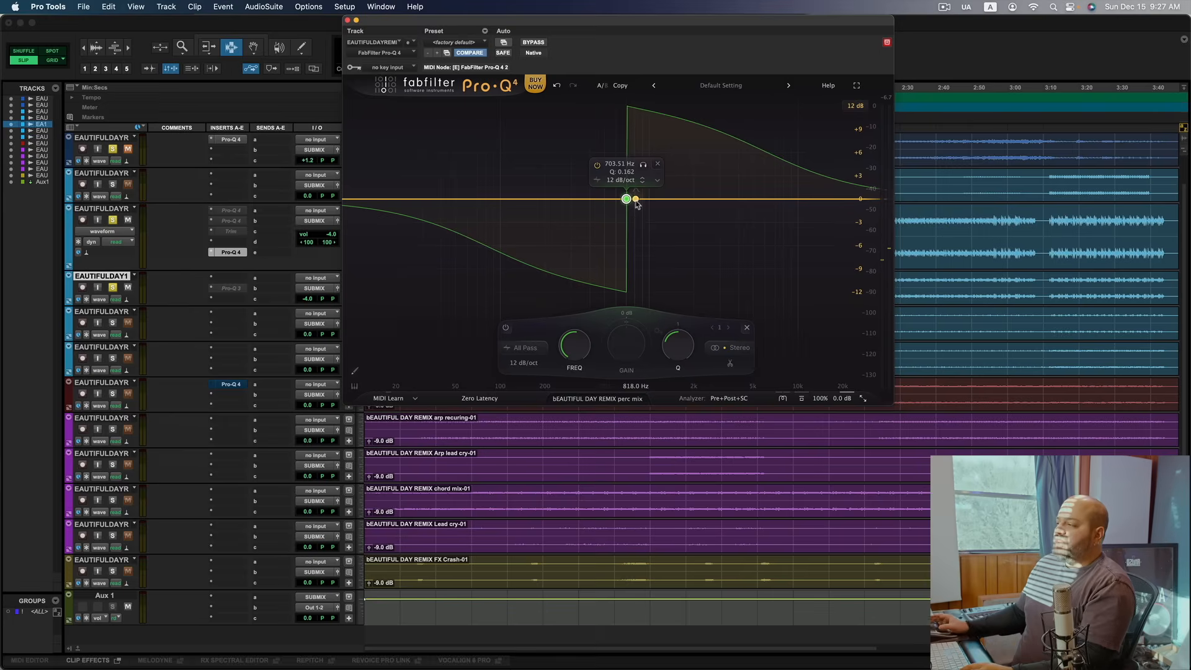
drag(625, 199, 647, 200)
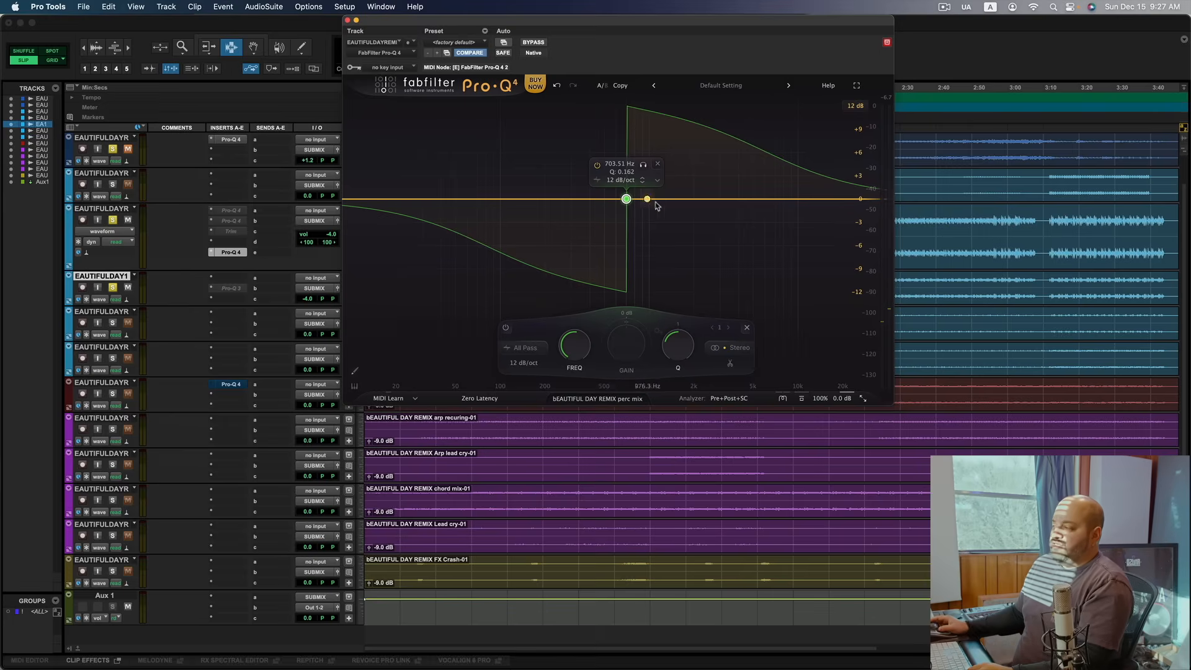
drag(646, 198, 626, 199)
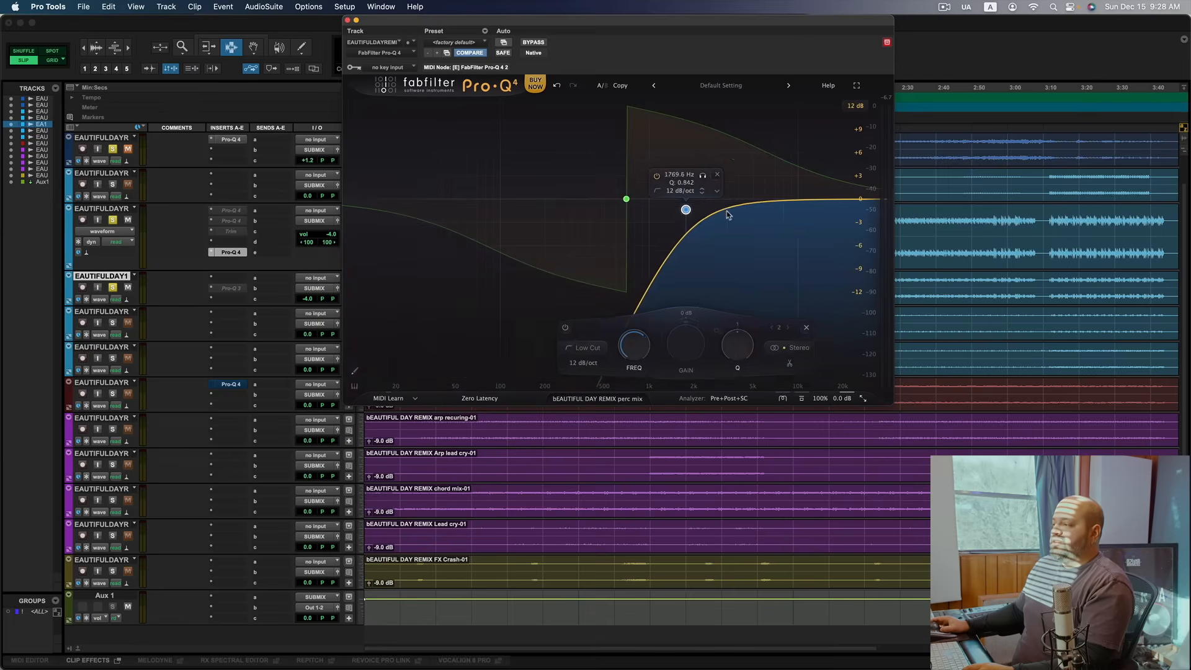
Step: Raise the low cut to about 3 kHz and ease the all-pass band toward 830 Hz with a wider Q
drag(685, 209, 721, 204)
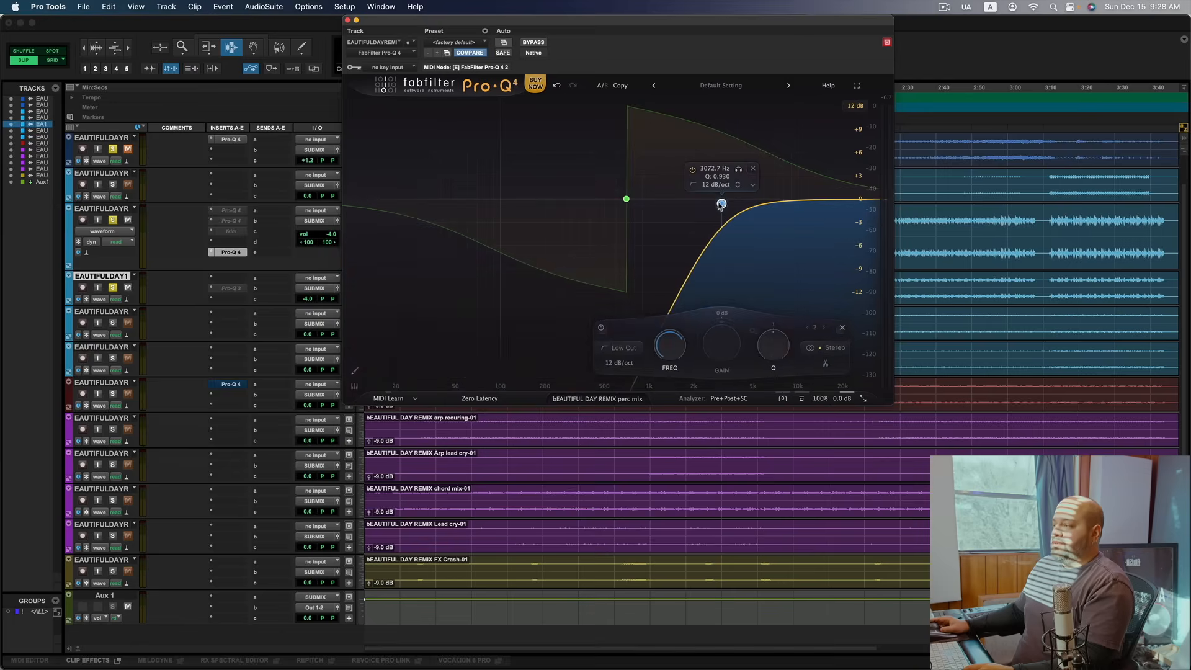
drag(721, 203, 722, 199)
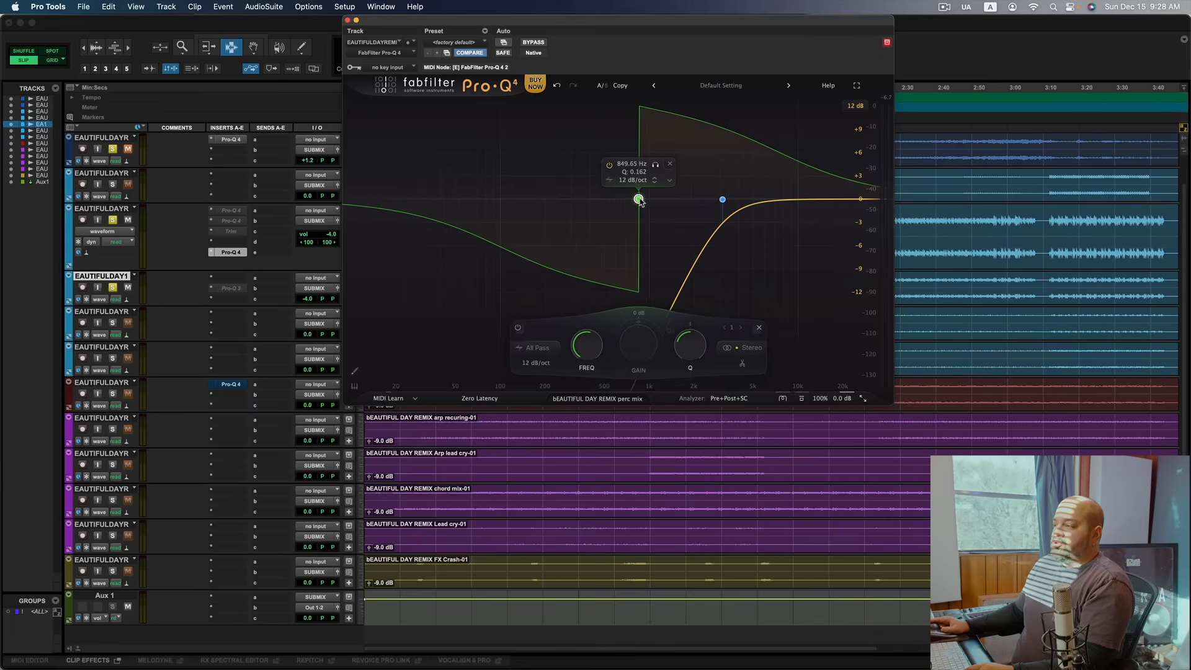
drag(639, 199, 639, 200)
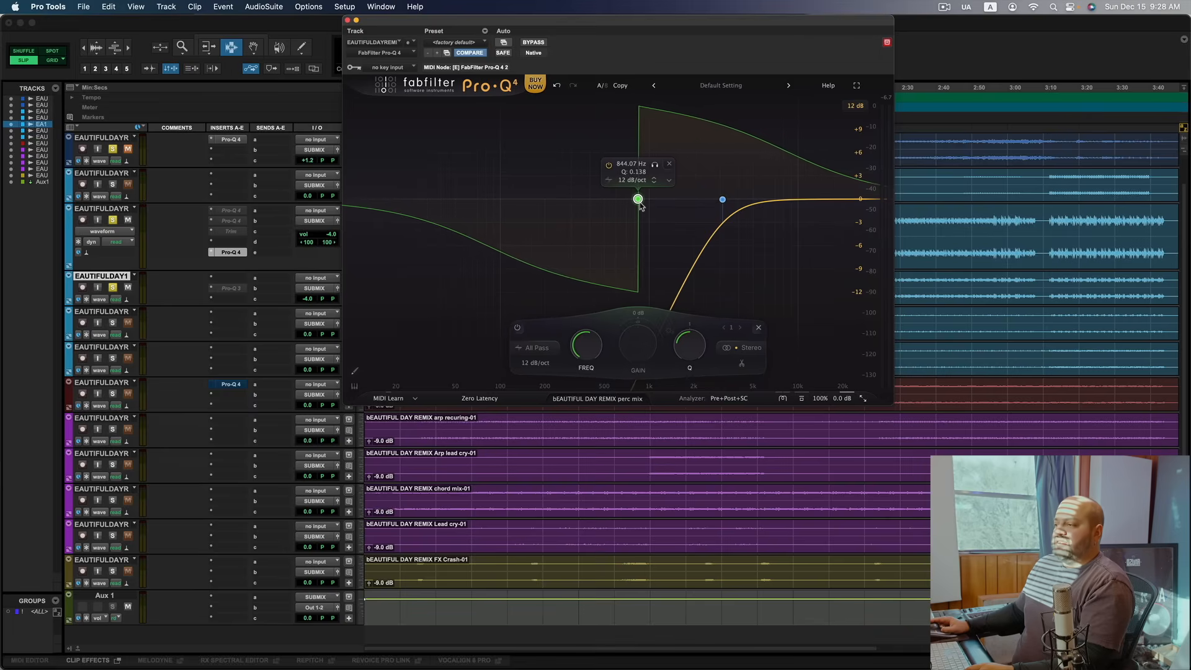
drag(639, 199, 636, 199)
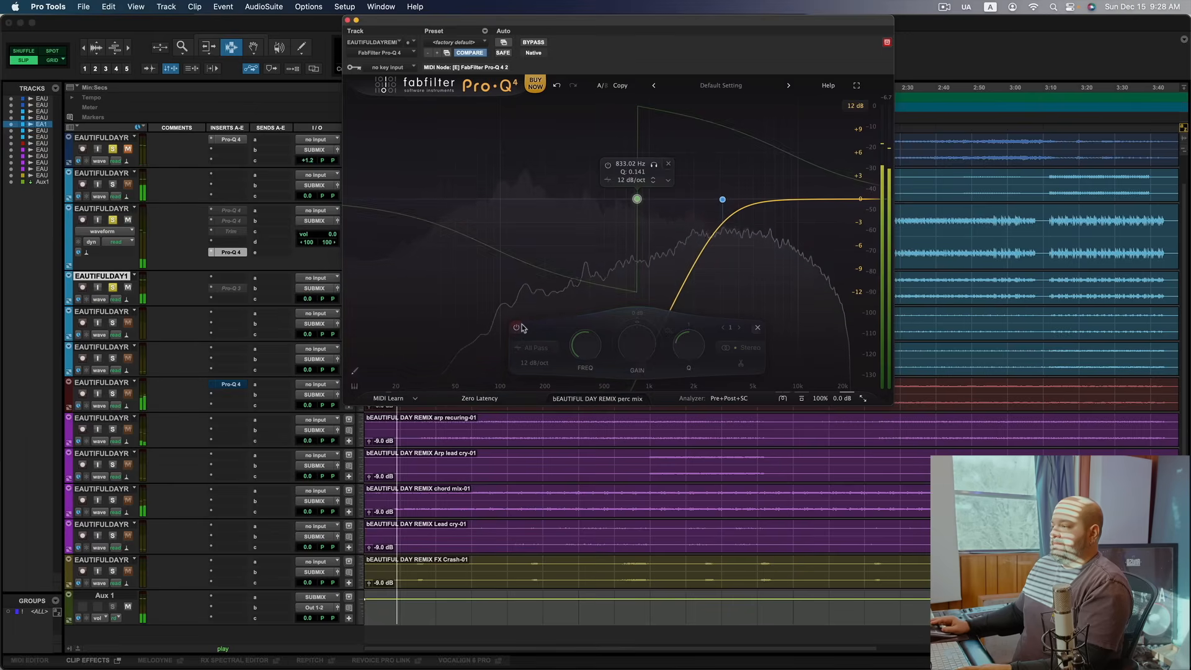
Step: Narrow the all-pass band's Q to about 5, sweep it toward 480 Hz and back, then toggle it off
drag(636, 198, 655, 199)
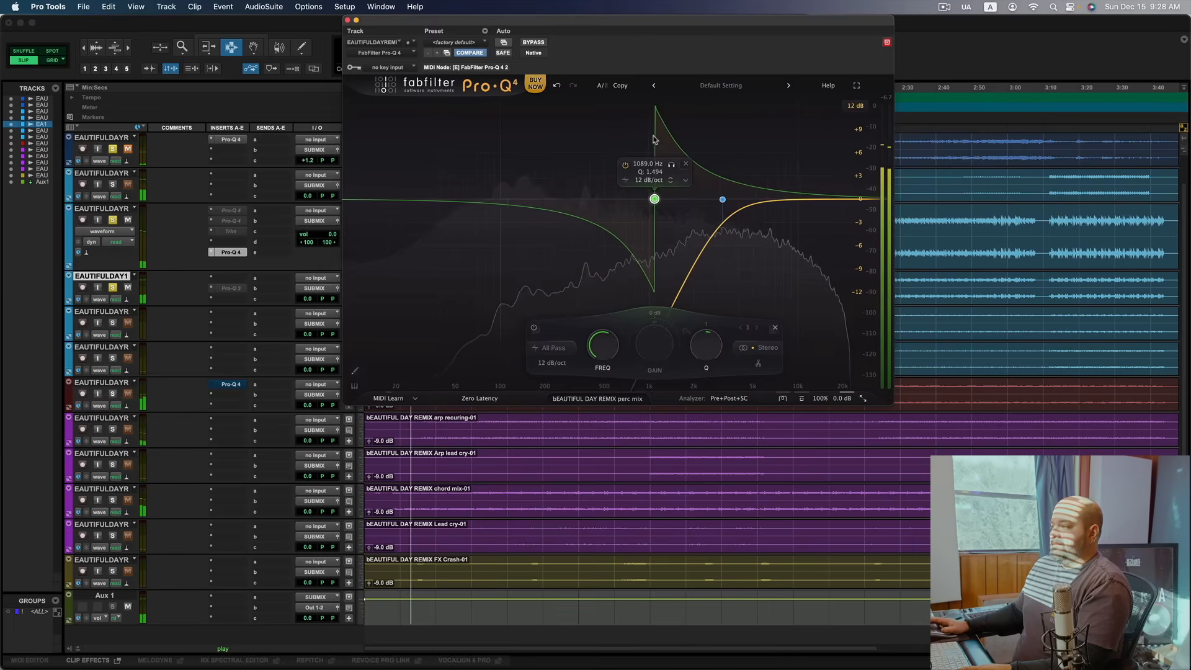
drag(654, 199, 644, 199)
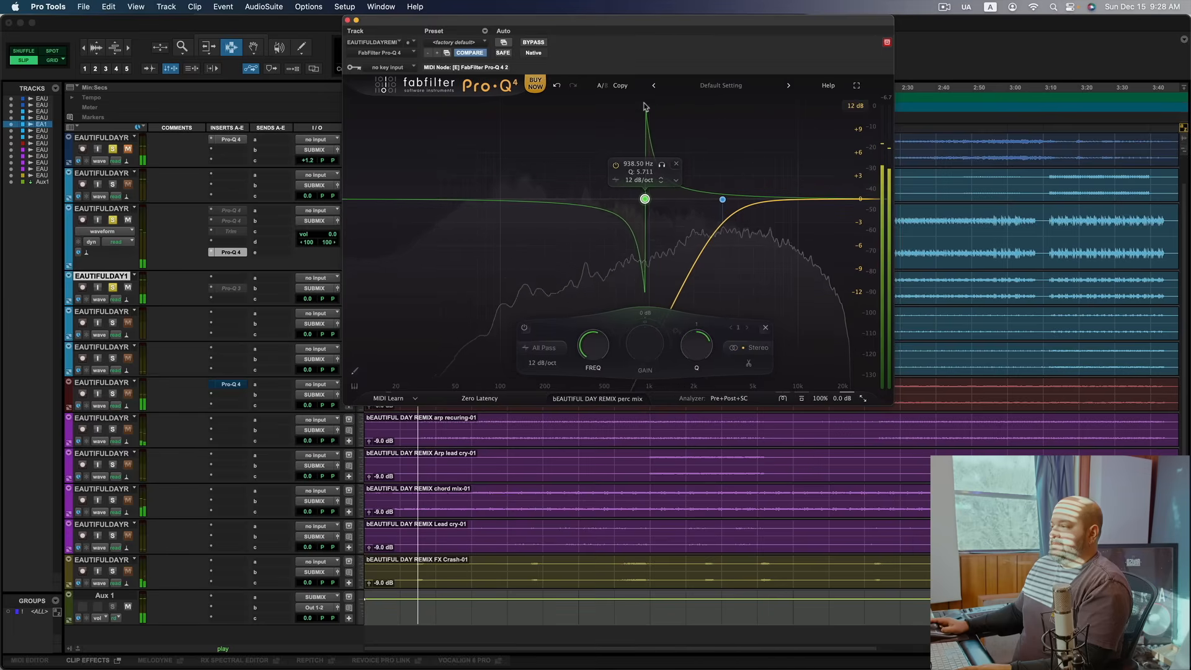
drag(644, 199, 642, 198)
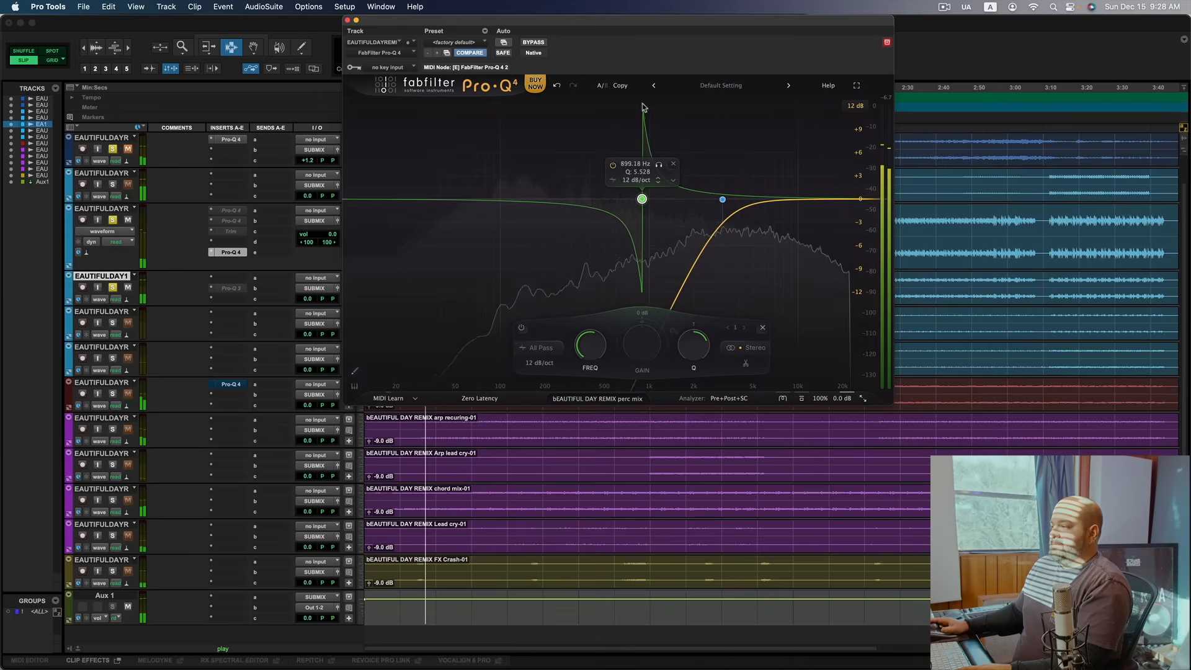
drag(642, 199, 602, 199)
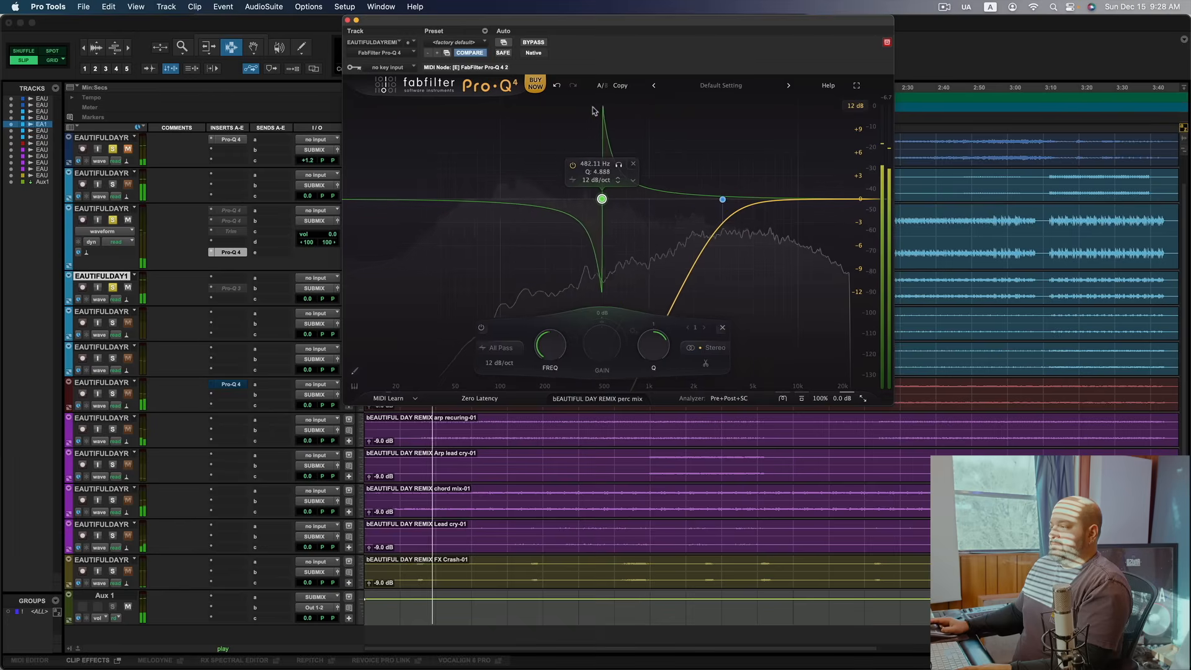
drag(601, 199, 641, 199)
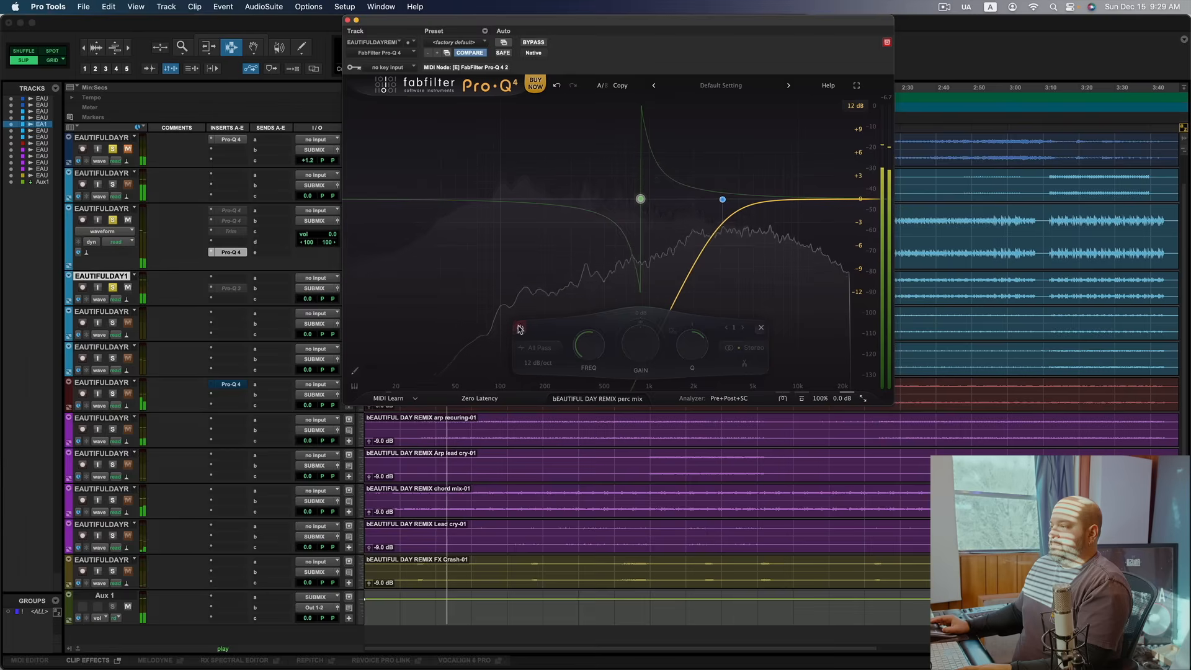
click(641, 199)
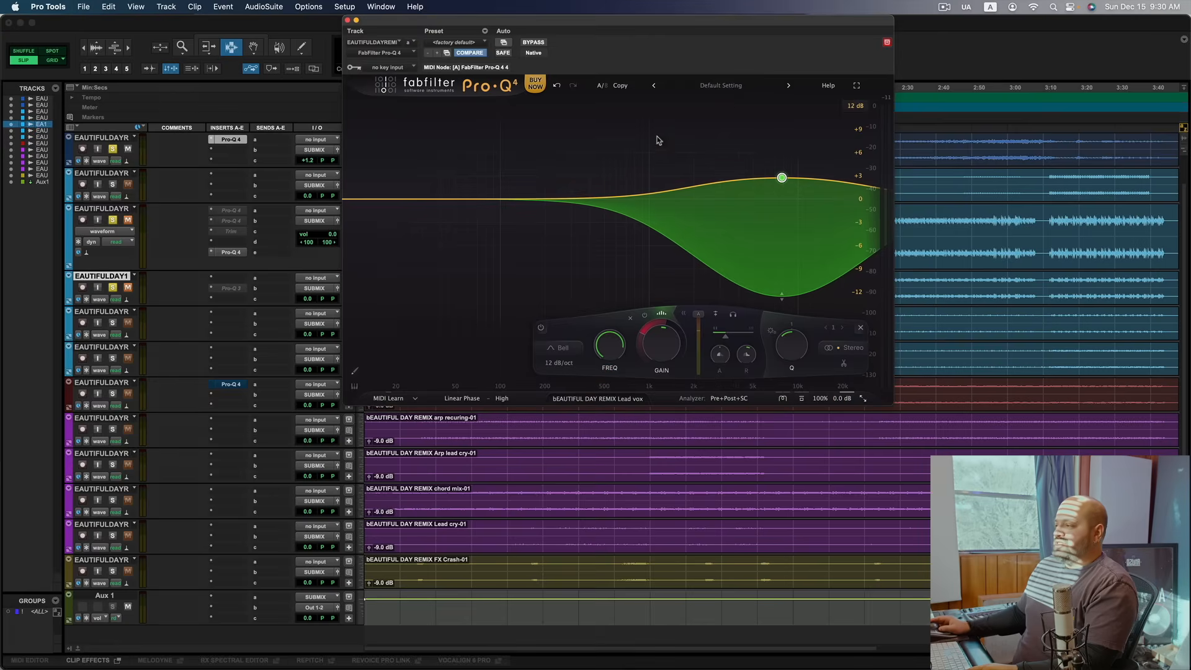
Step: Place the lead vocal's dynamic bell near 7.8 kHz with about +2.7 dB and Q 0.319
drag(656, 21, 608, 16)
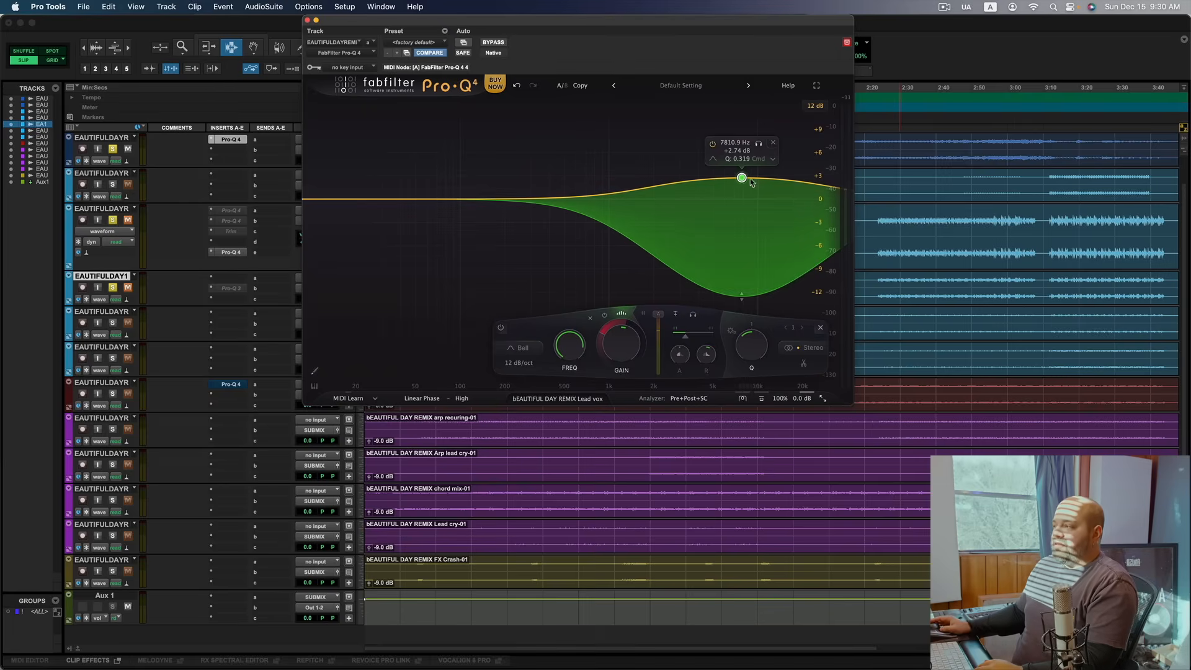
mouse_move(656, 219)
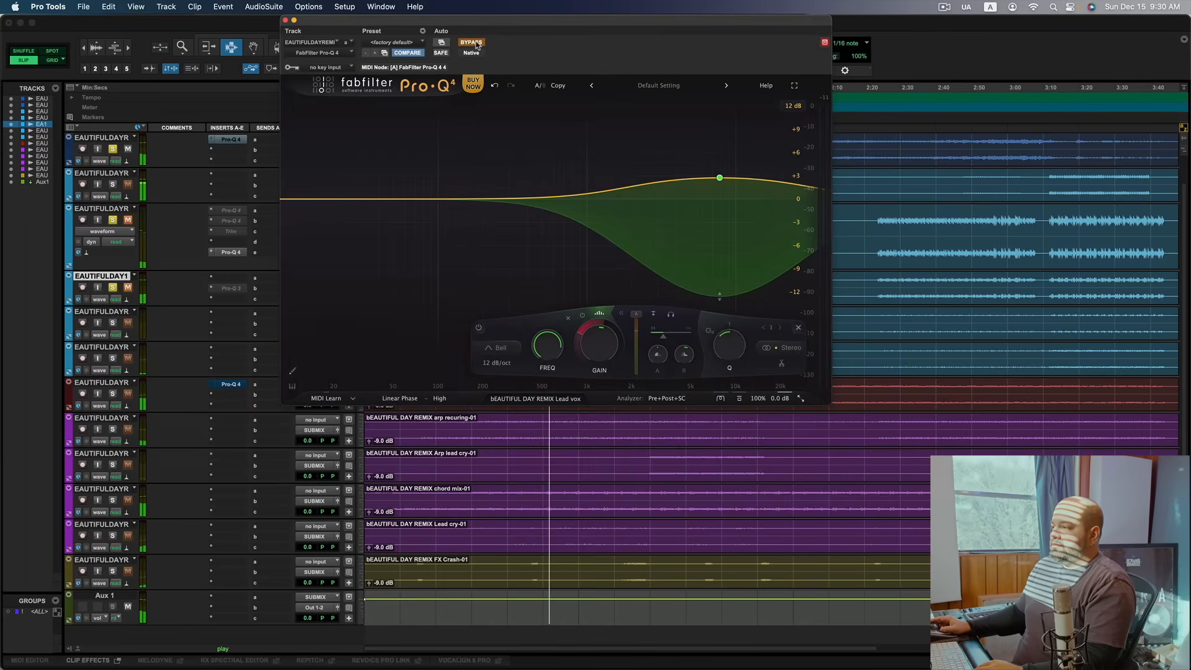
Step: Bypass the lead vocal Pro-Q 4 to compare, then switch its processing to Natural Phase
click(471, 41)
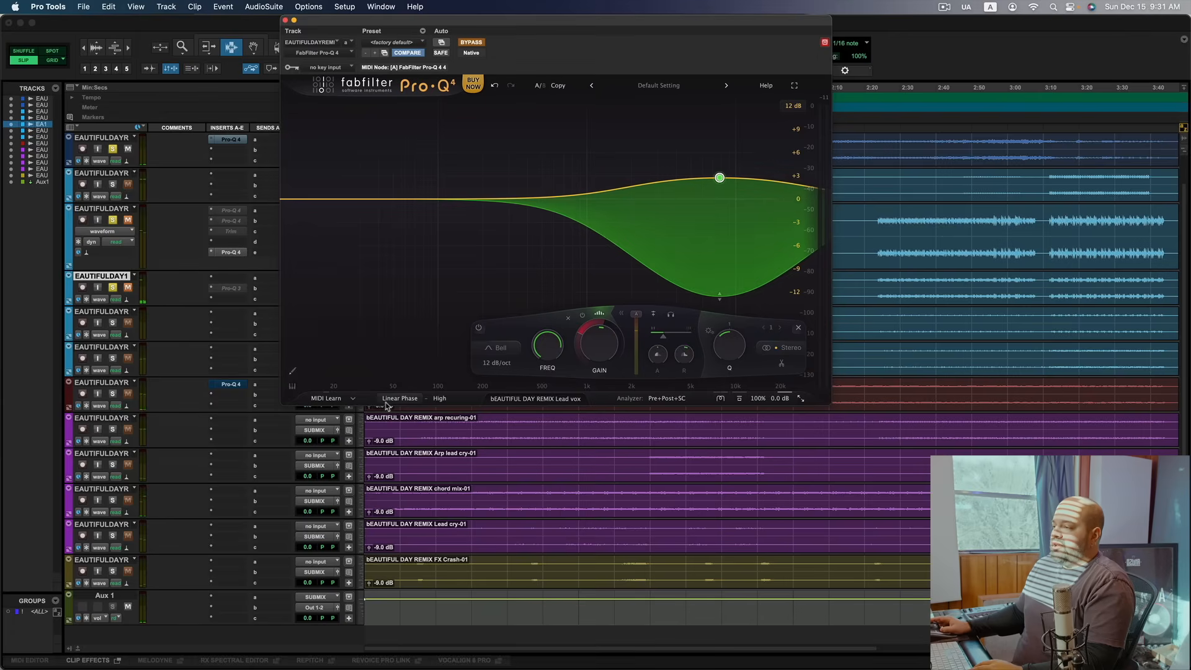
click(400, 398)
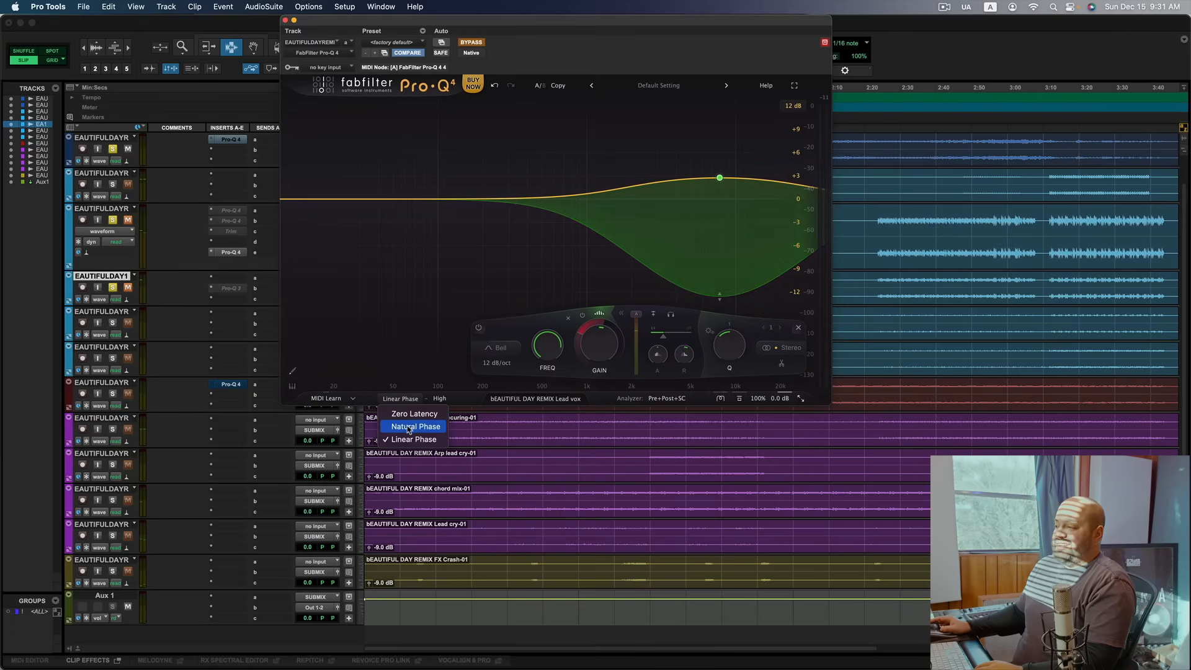
click(415, 426)
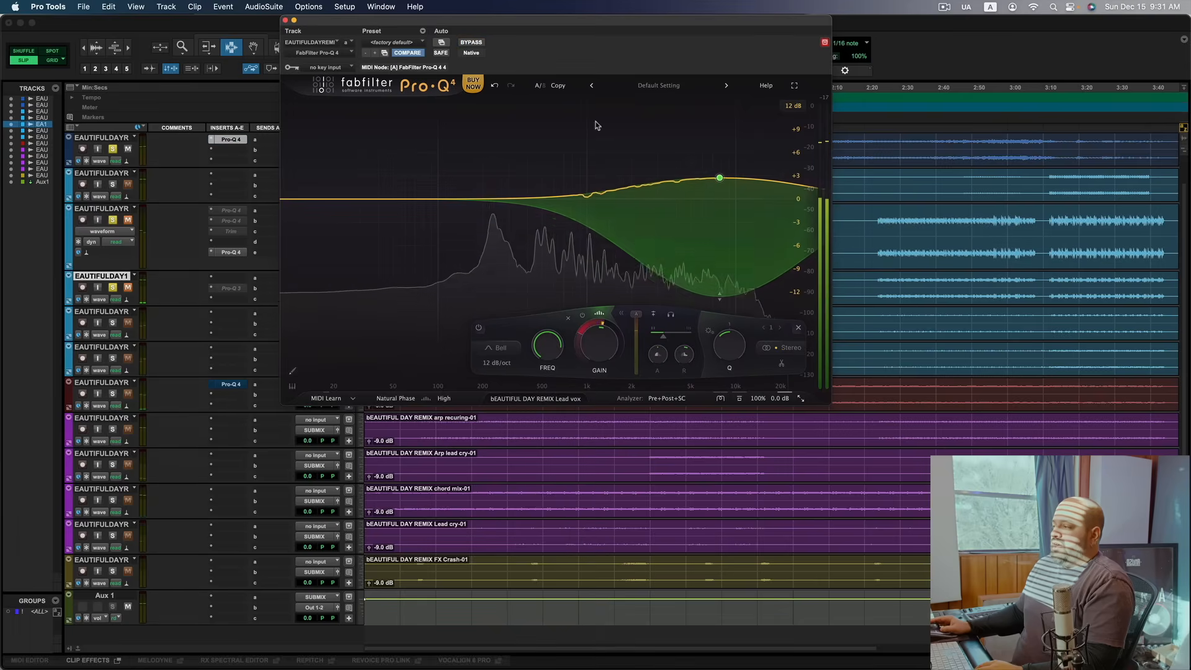
Step: Move the high bell to about 6917 Hz with a bigger boost
drag(719, 178, 721, 172)
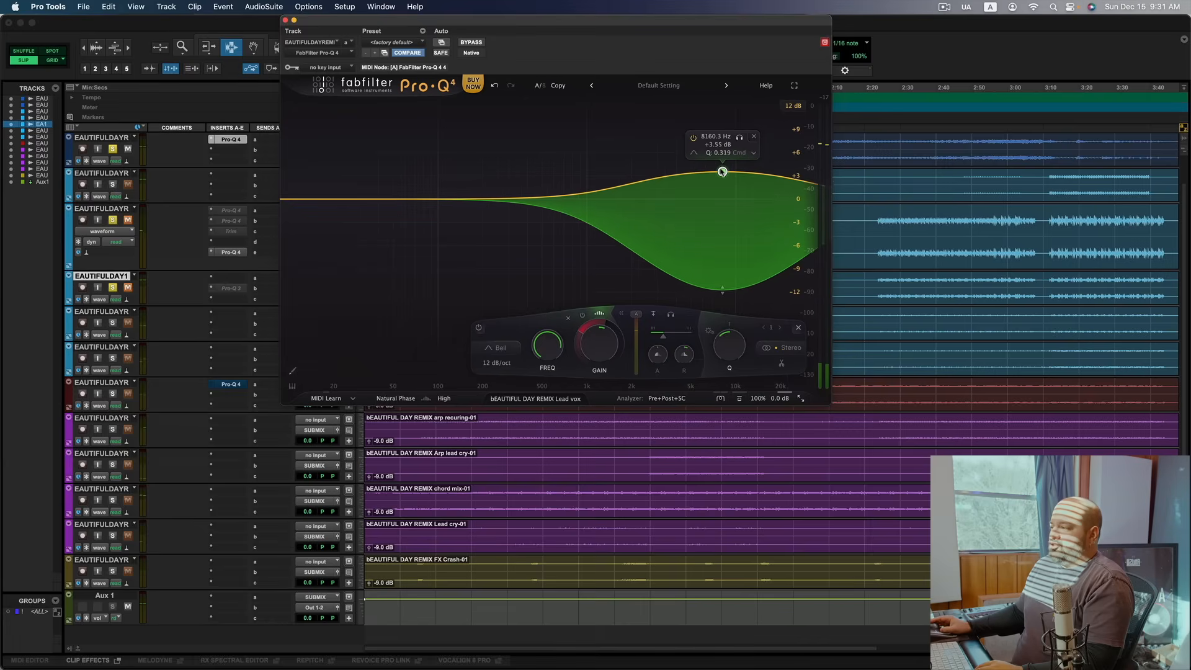
drag(721, 172, 712, 158)
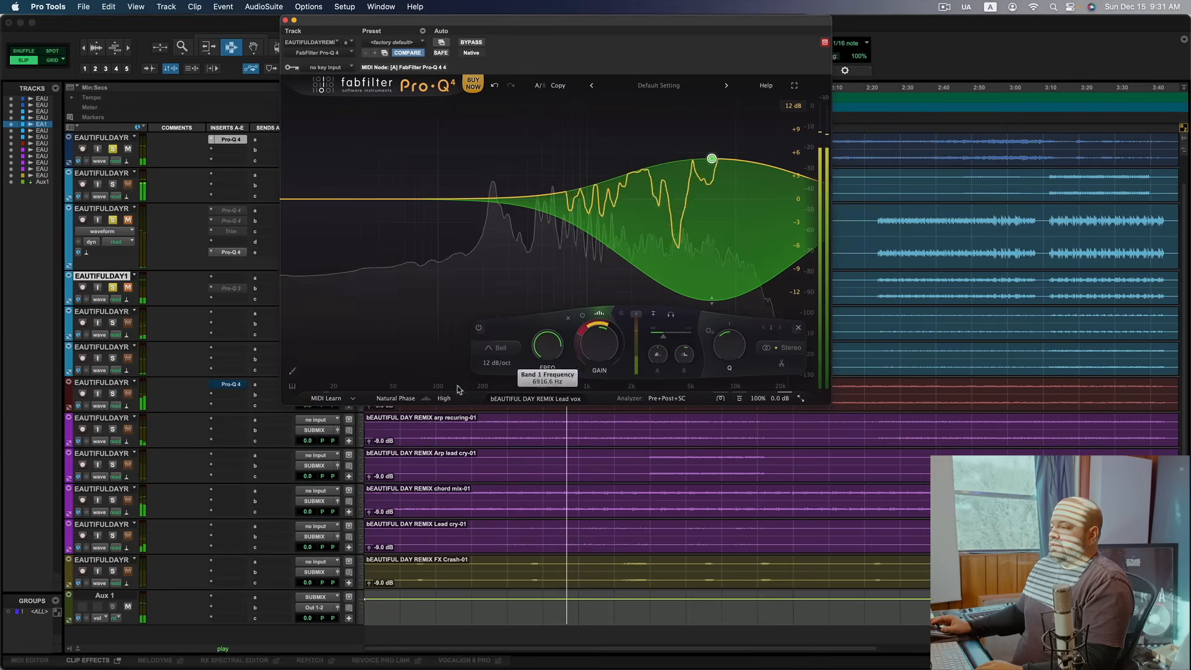
Step: Return the EQ to Linear Phase processing and bypass it to compare
click(395, 398)
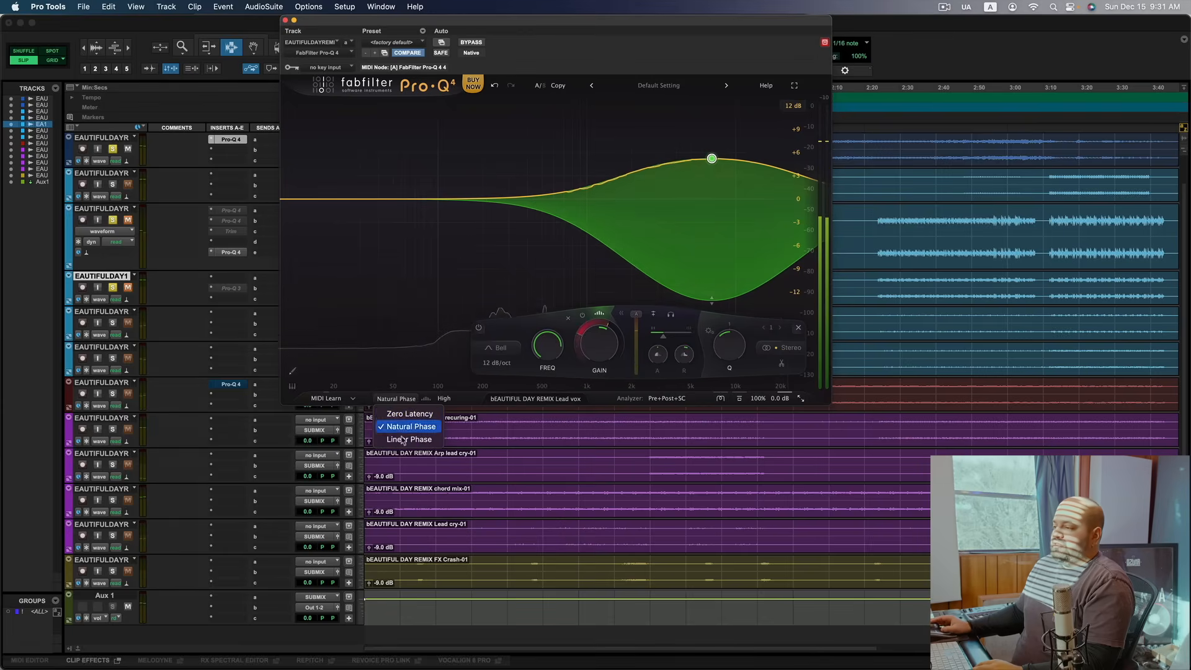
click(408, 439)
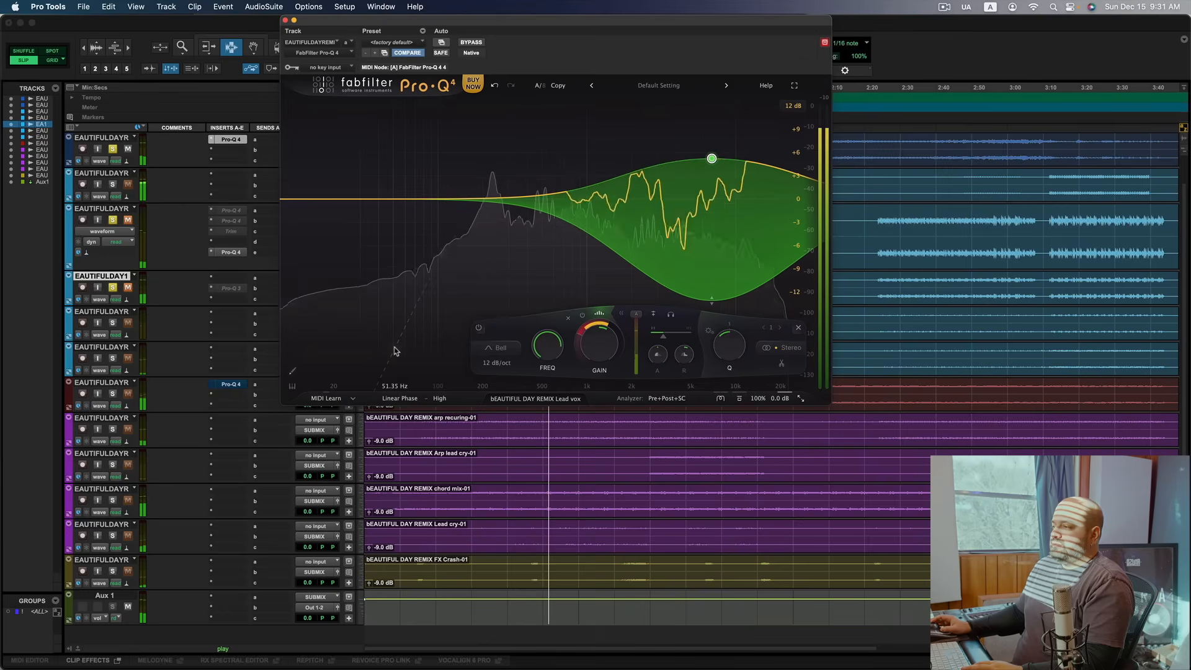
click(470, 41)
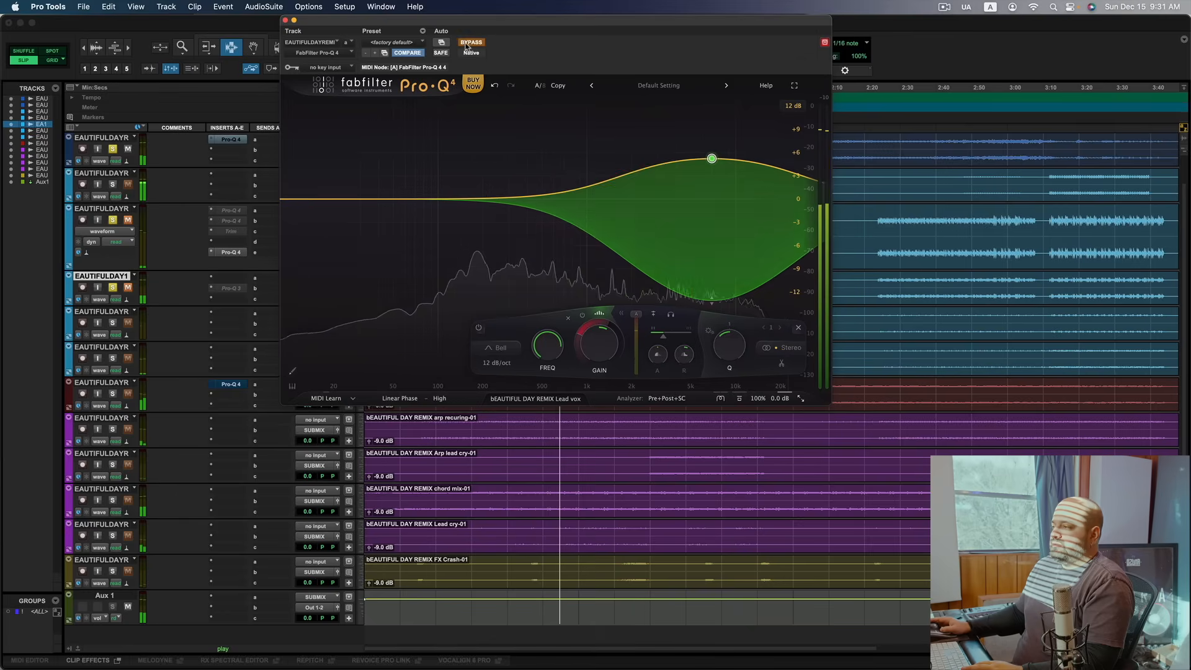
Step: Un-bypass the EQ, ease the bell boost to about +4.34 dB and set Band 1 release to 58.6%
click(470, 42)
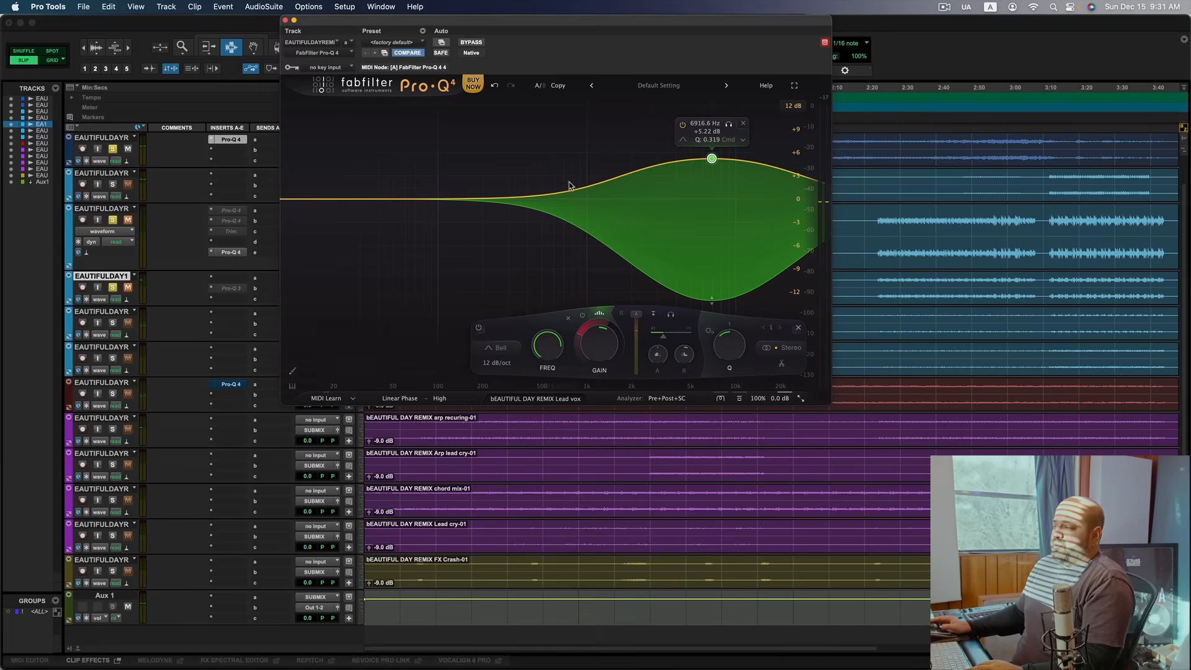
mouse_move(633, 233)
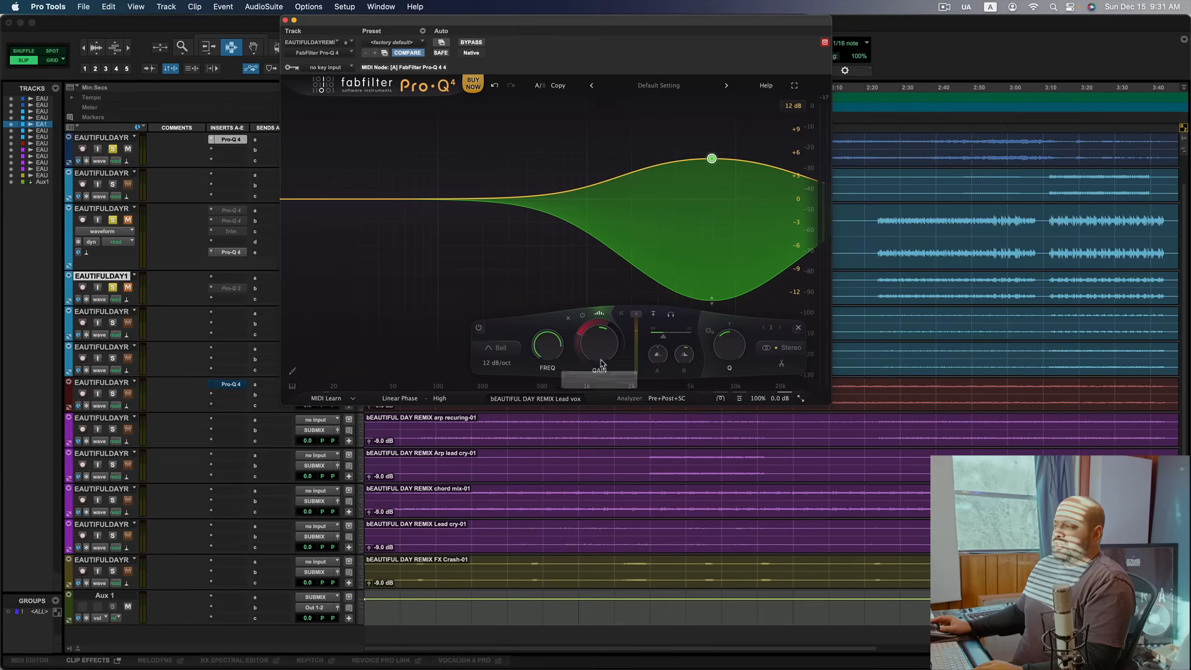
drag(711, 158, 711, 186)
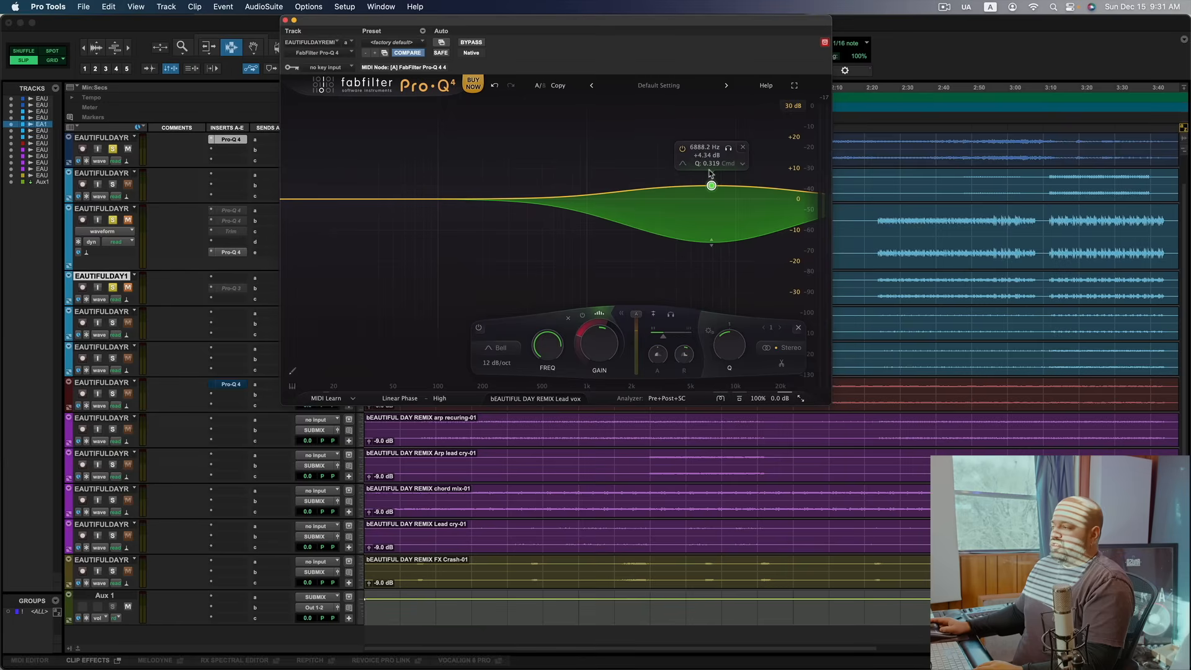
drag(711, 186, 711, 185)
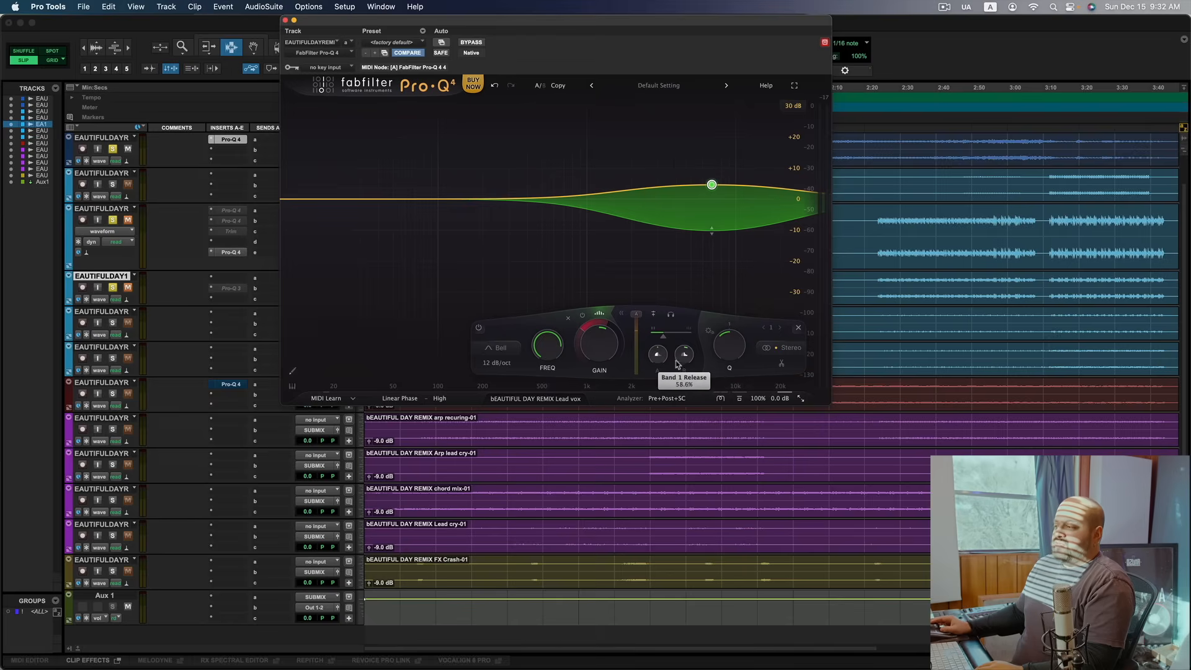
mouse_move(683, 370)
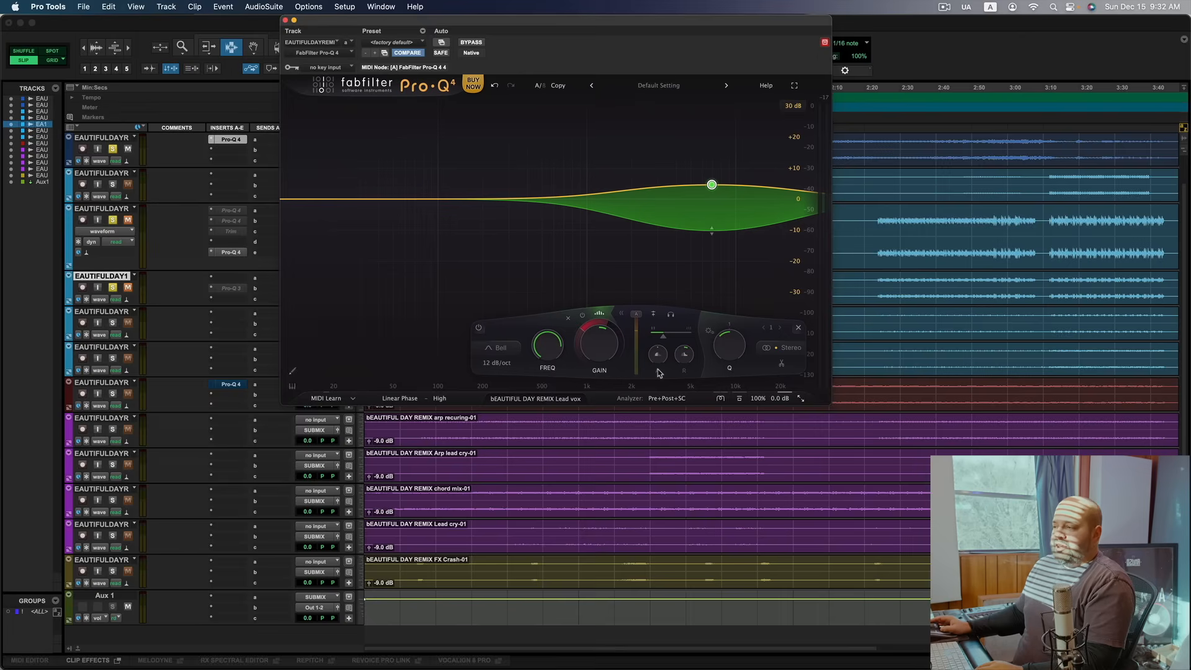
Step: Adjust the bell node so it reads about +4.66 dB at 6916.6 Hz
click(712, 185)
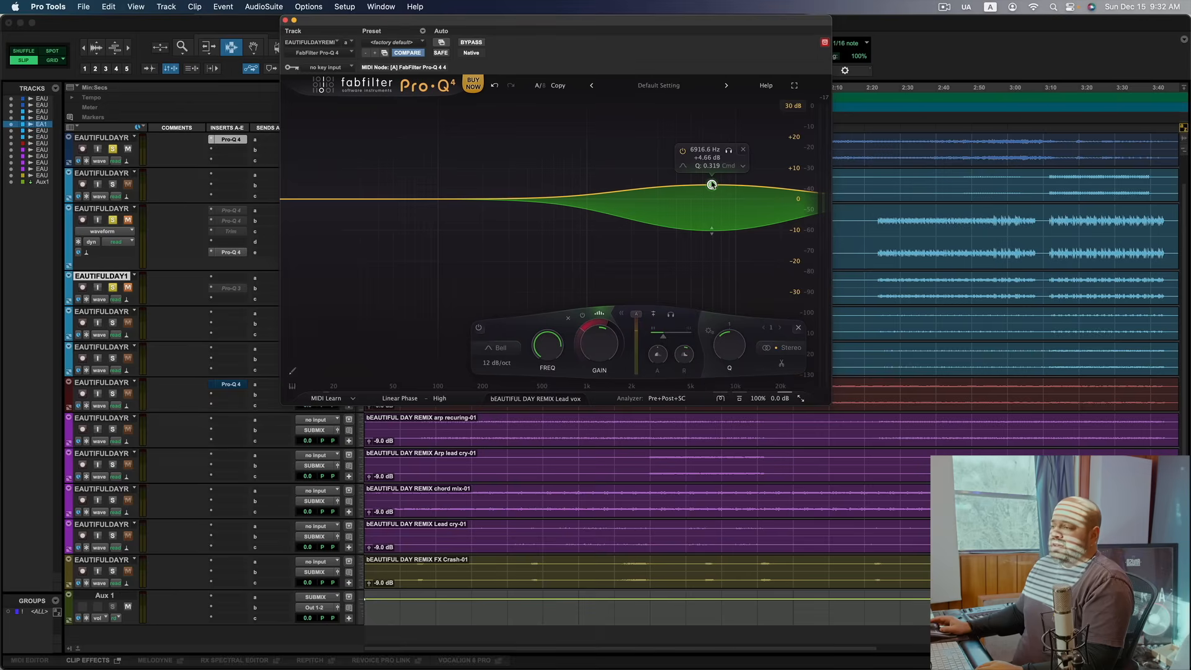
drag(712, 185, 712, 187)
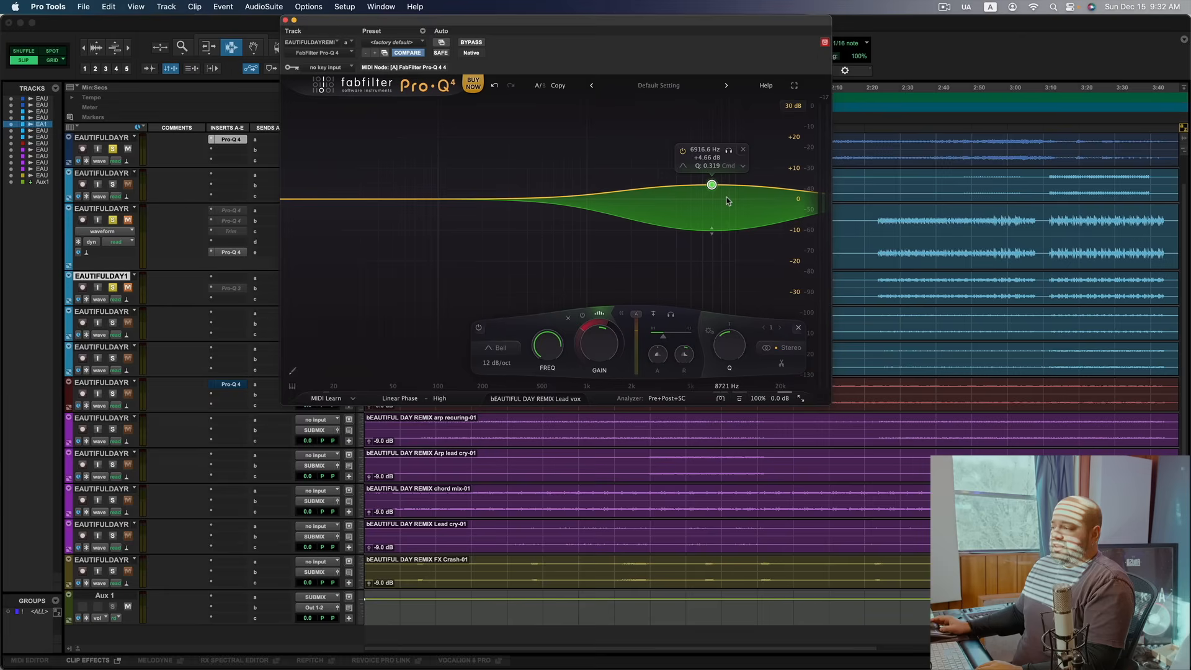
click(673, 186)
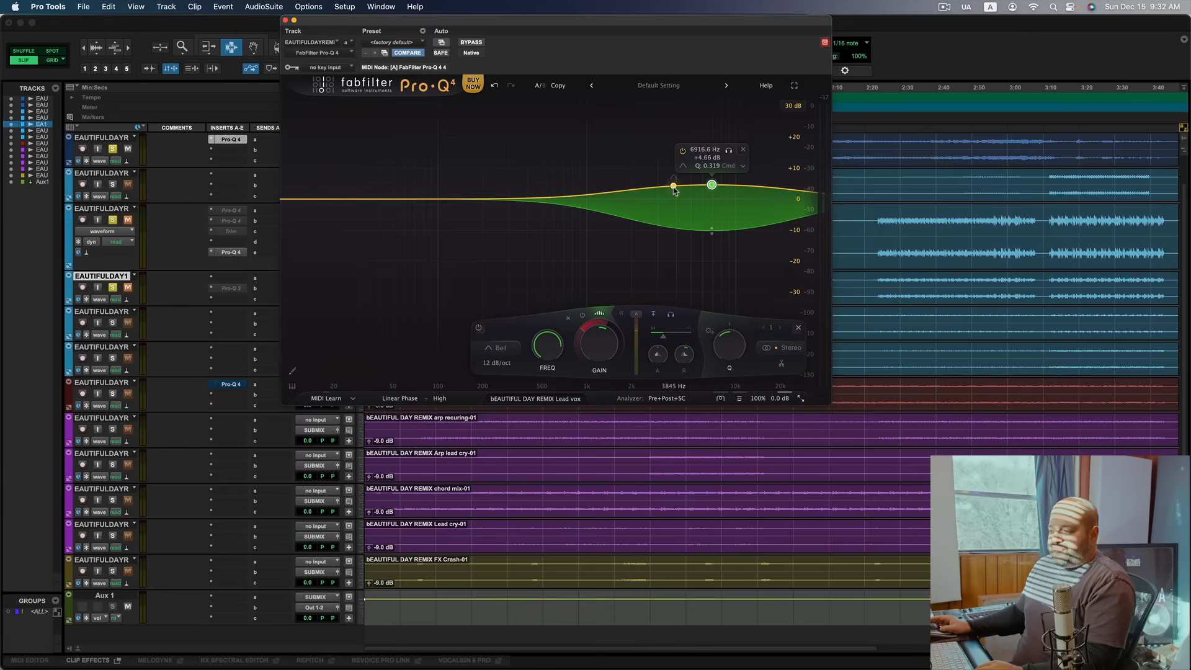
drag(673, 186, 711, 185)
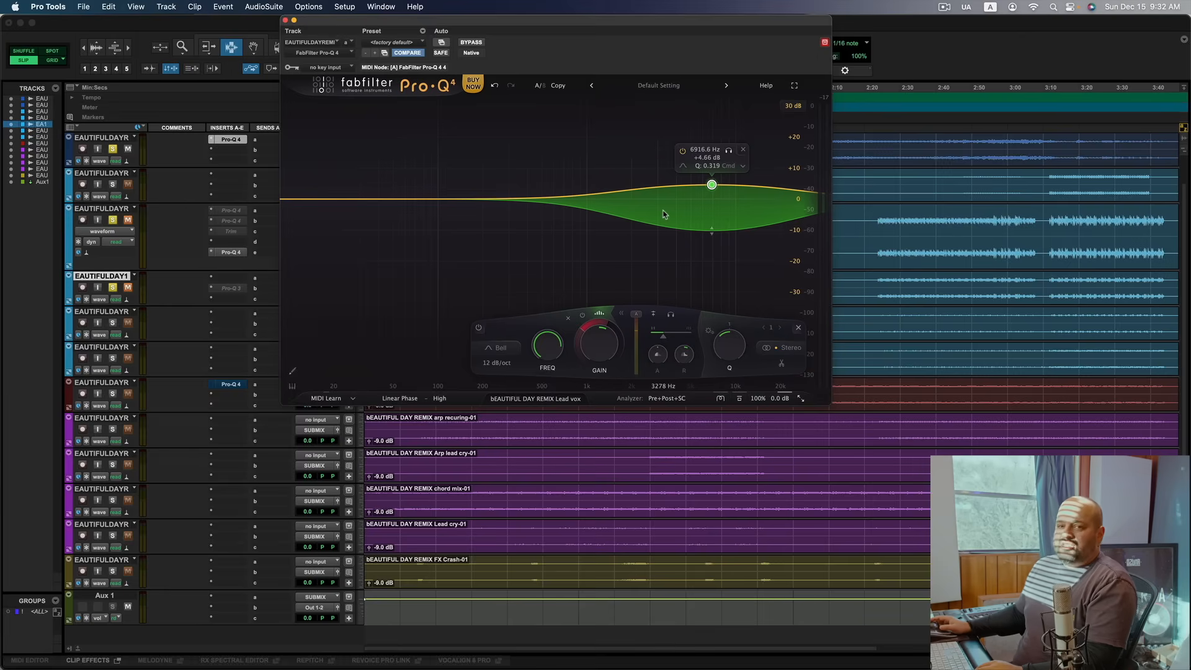